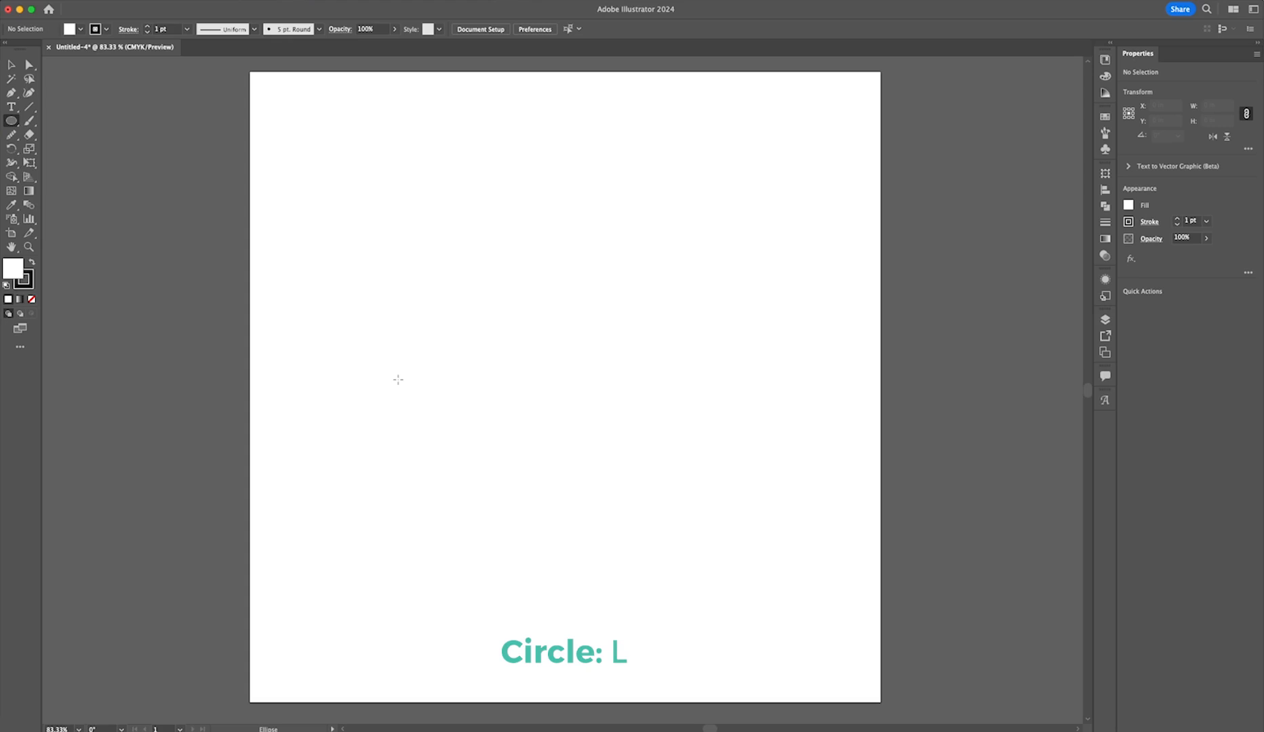
pyautogui.moveTo(446, 217)
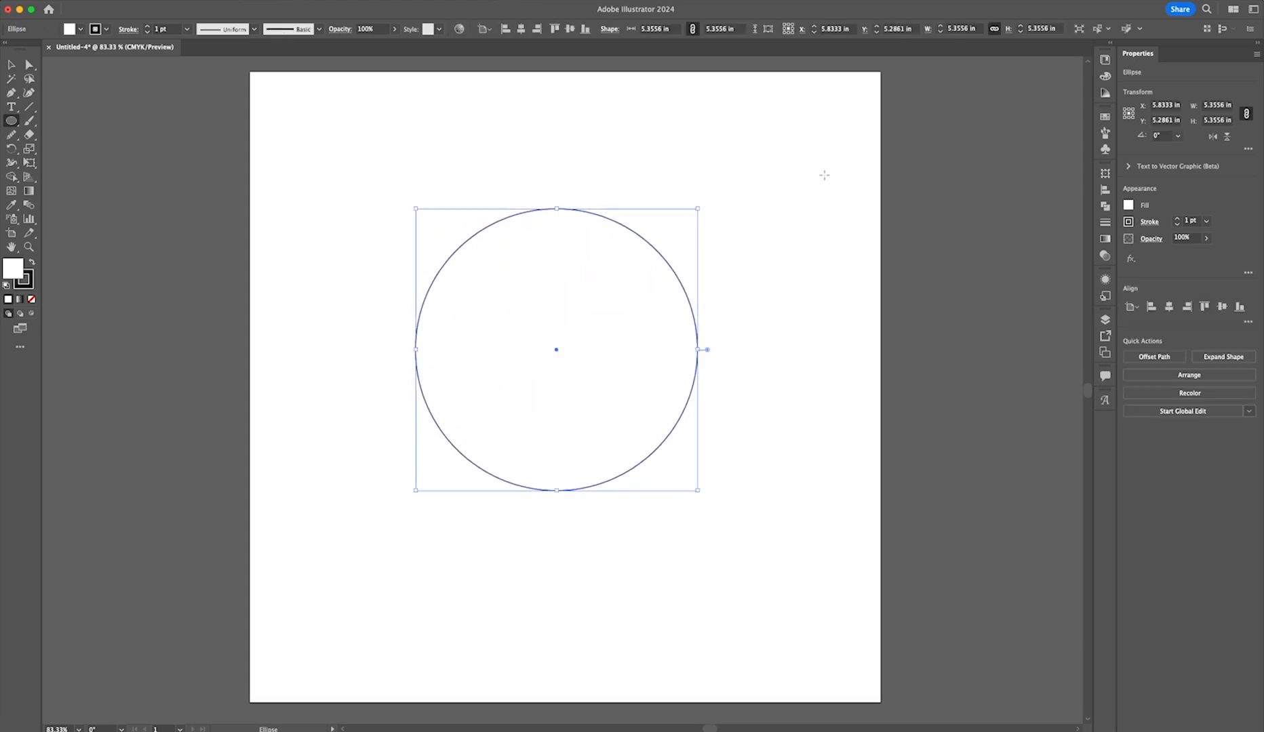
pyautogui.moveTo(436, 169)
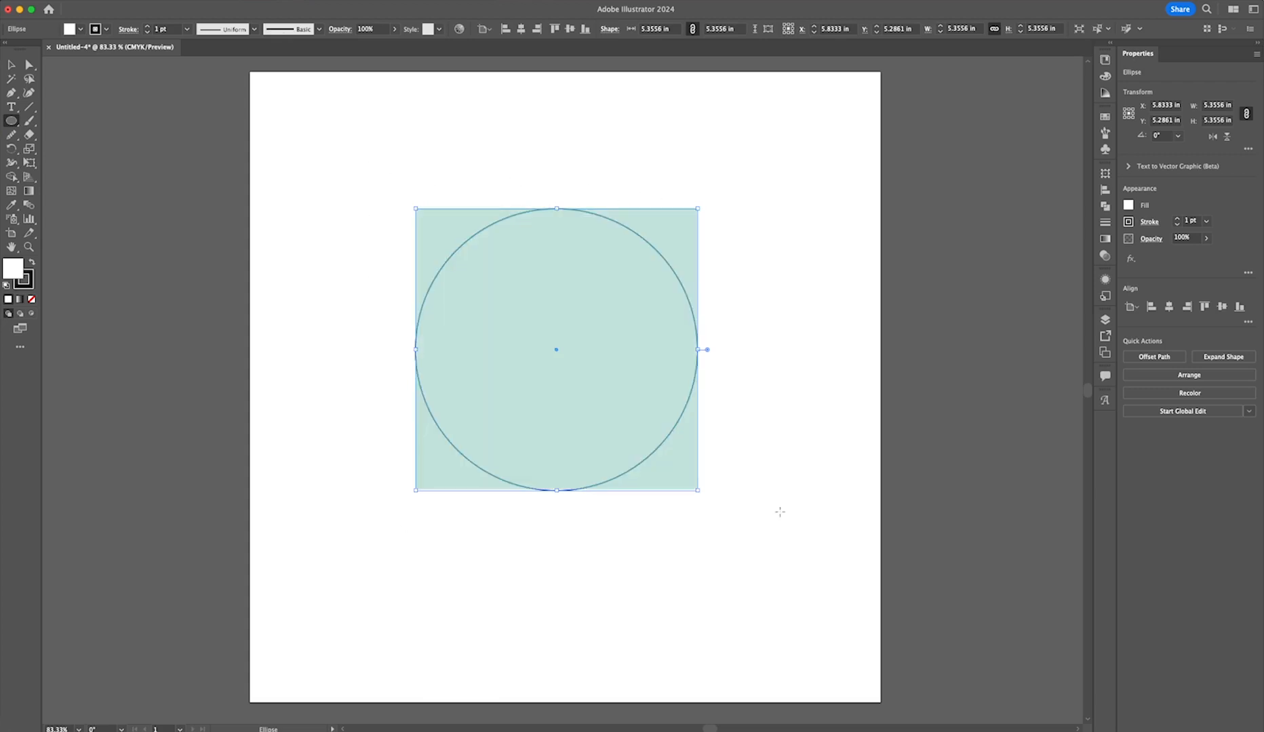
pyautogui.moveTo(750, 474)
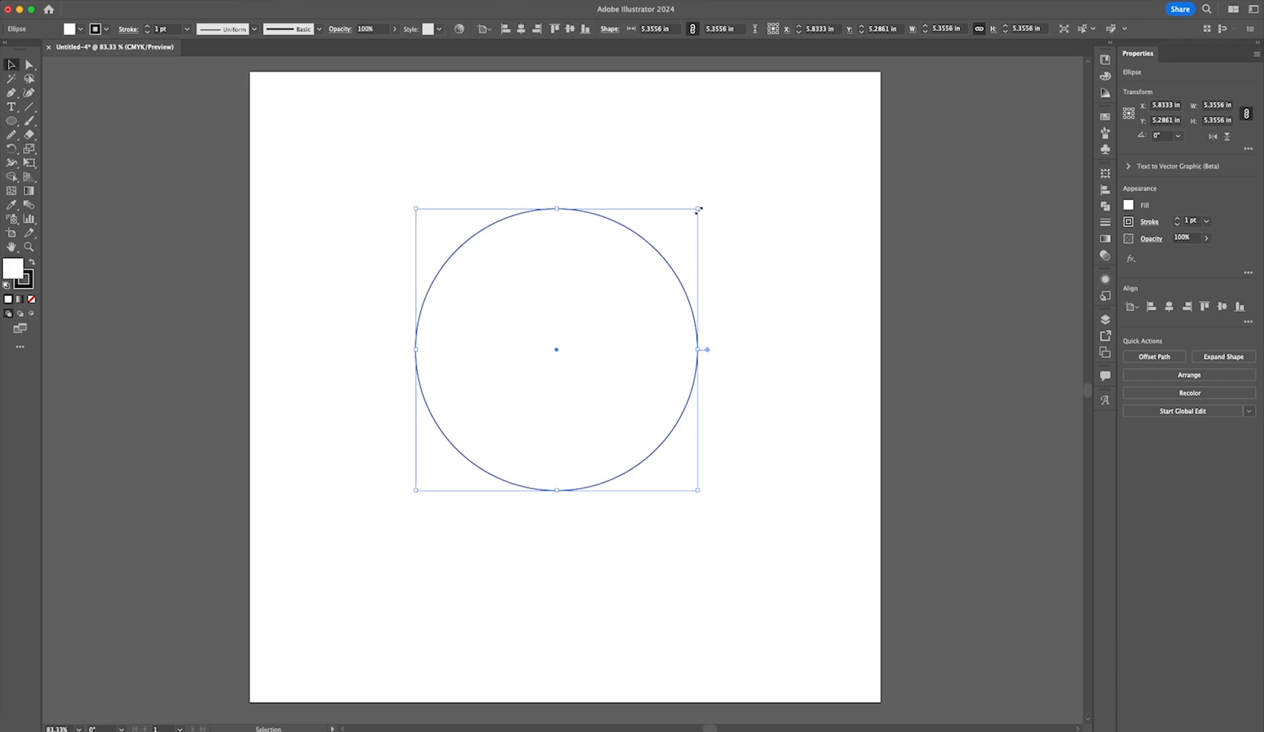
pyautogui.moveTo(471, 395)
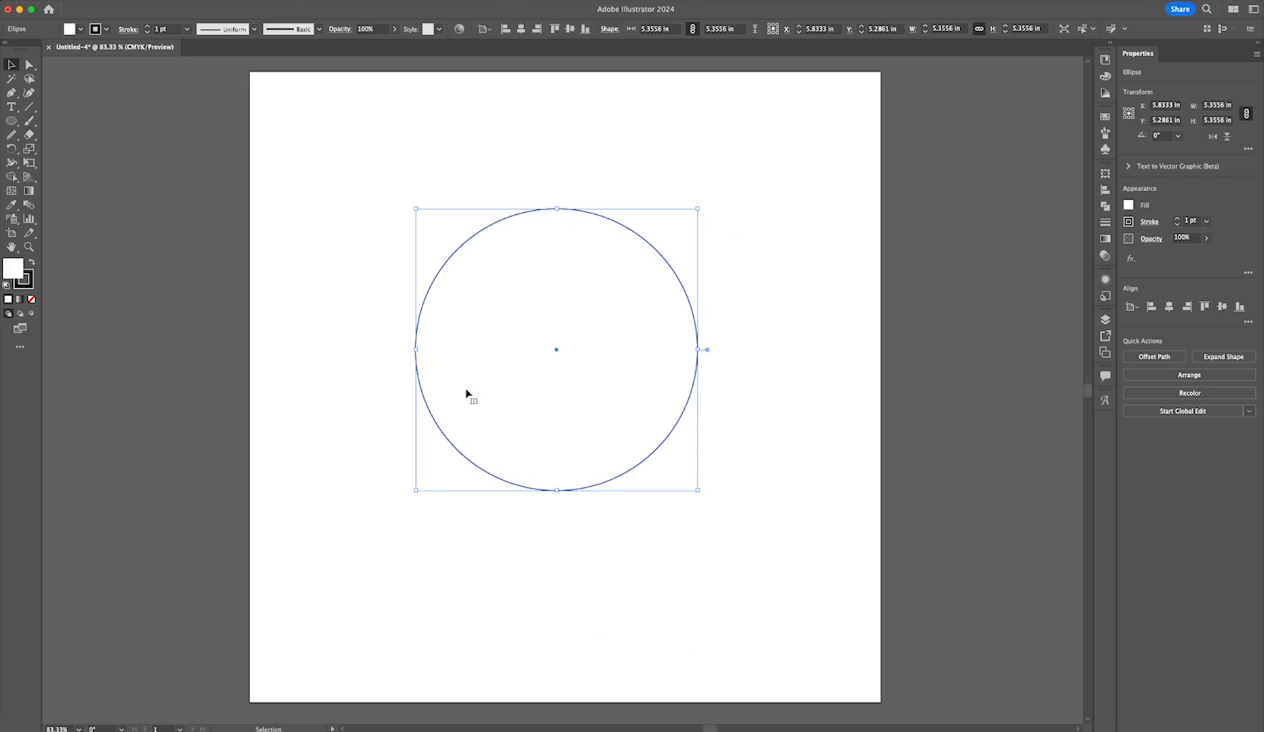
pyautogui.moveTo(702, 202)
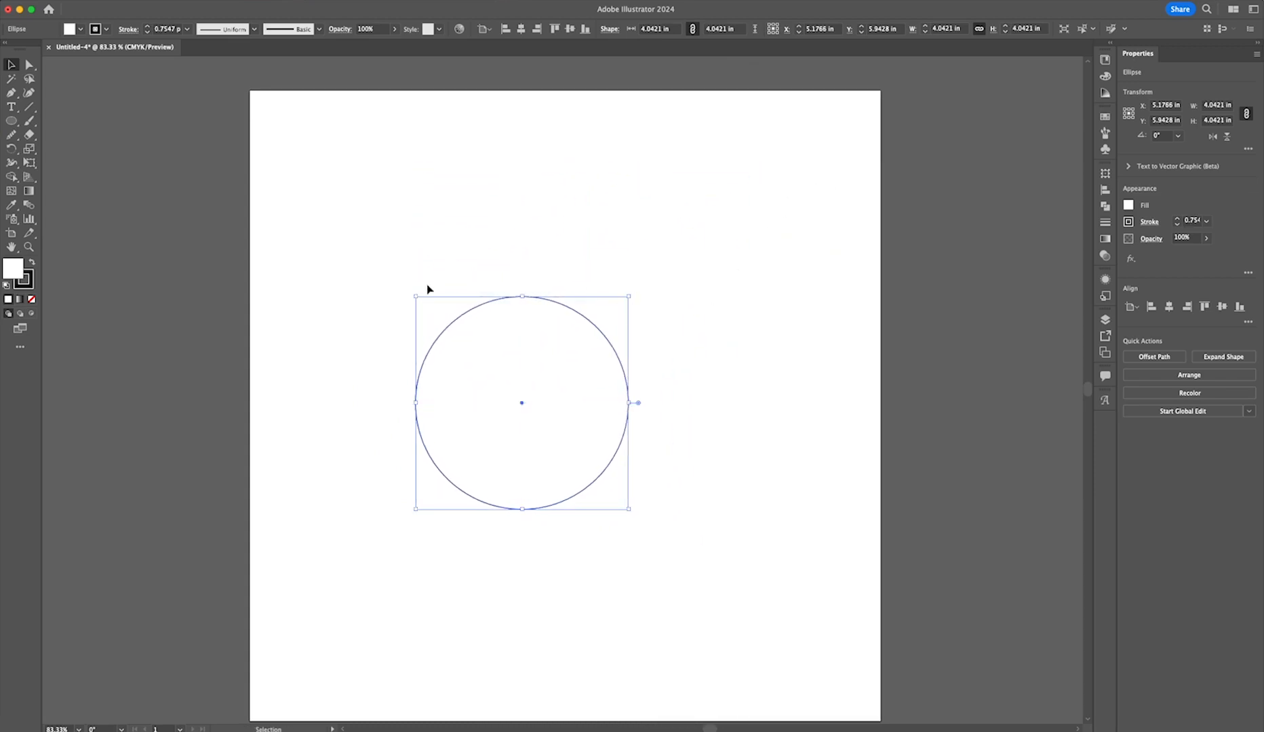
pyautogui.moveTo(597, 383)
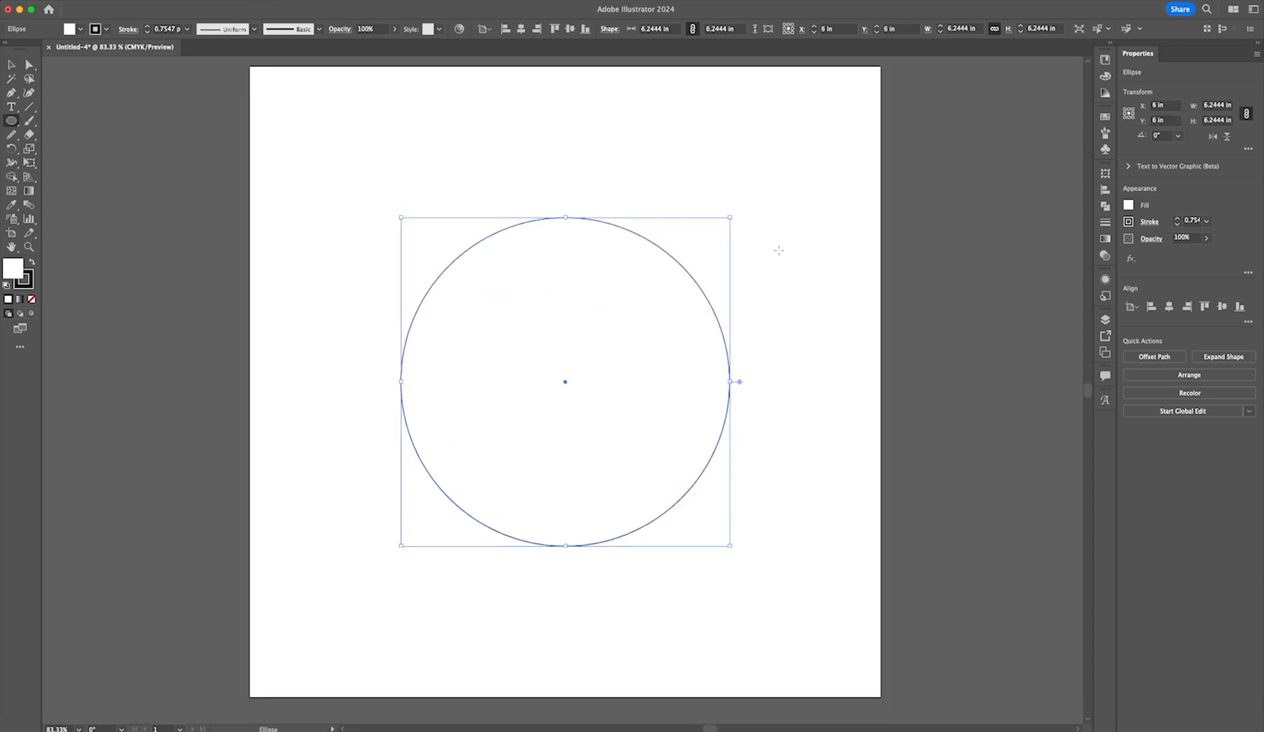
pyautogui.press('a')
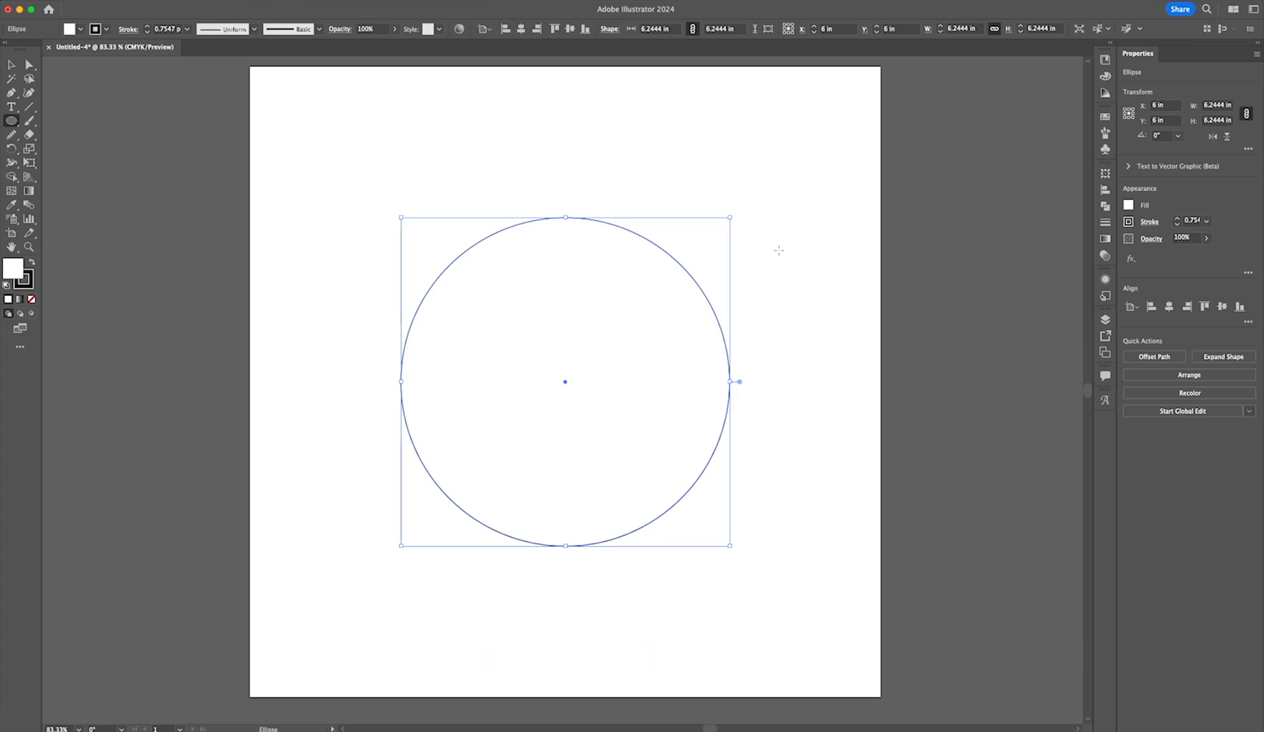
pyautogui.click(29, 65)
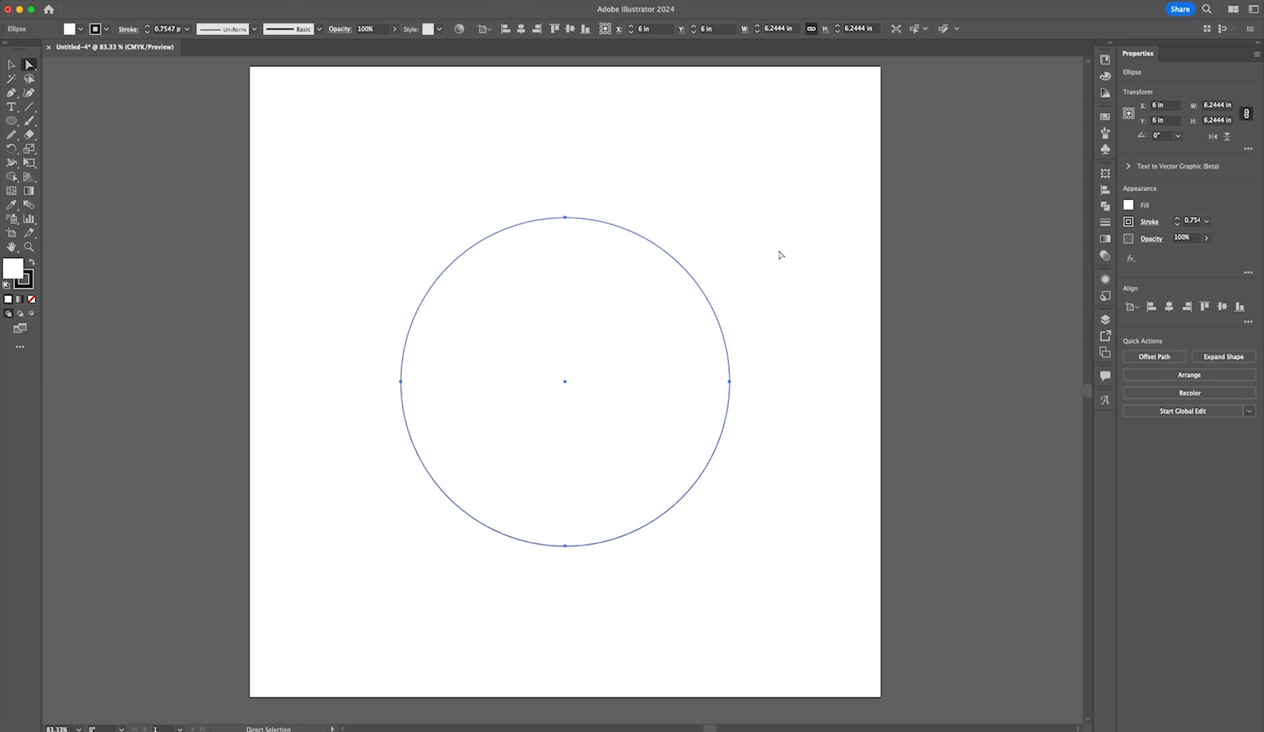
pyautogui.moveTo(731, 262)
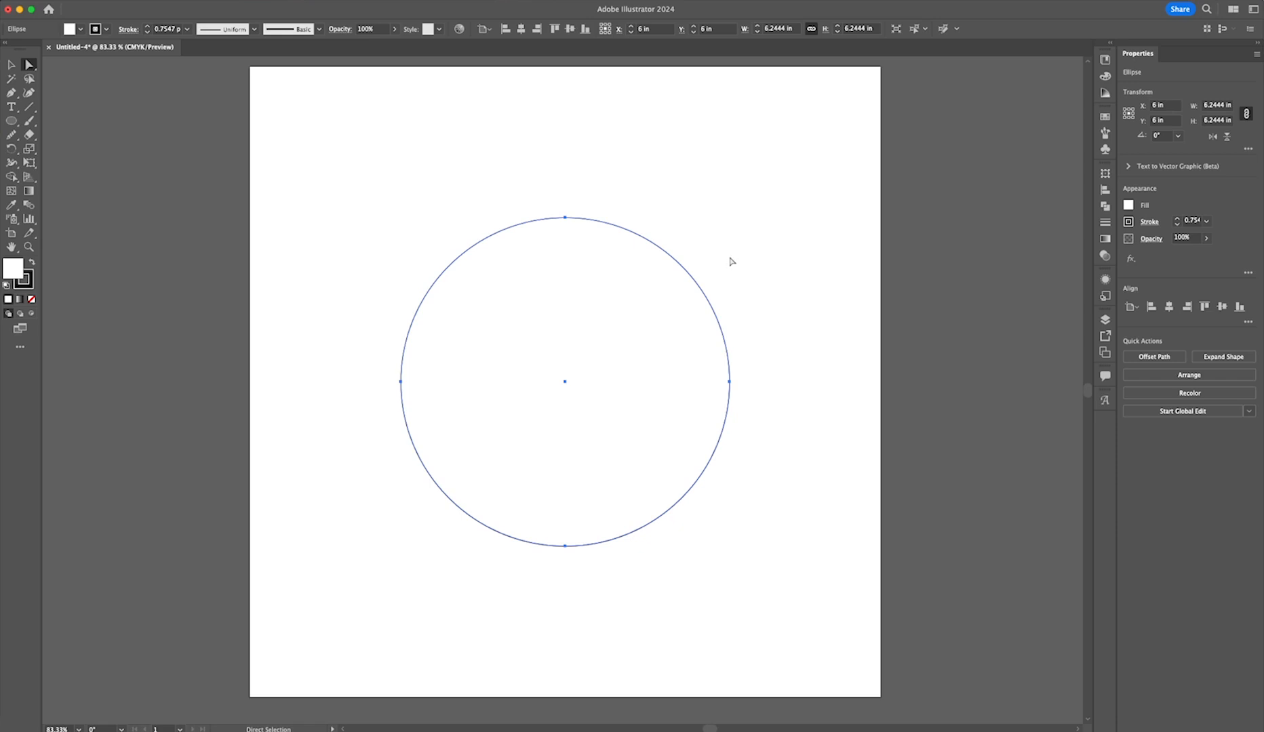
pyautogui.moveTo(704, 276)
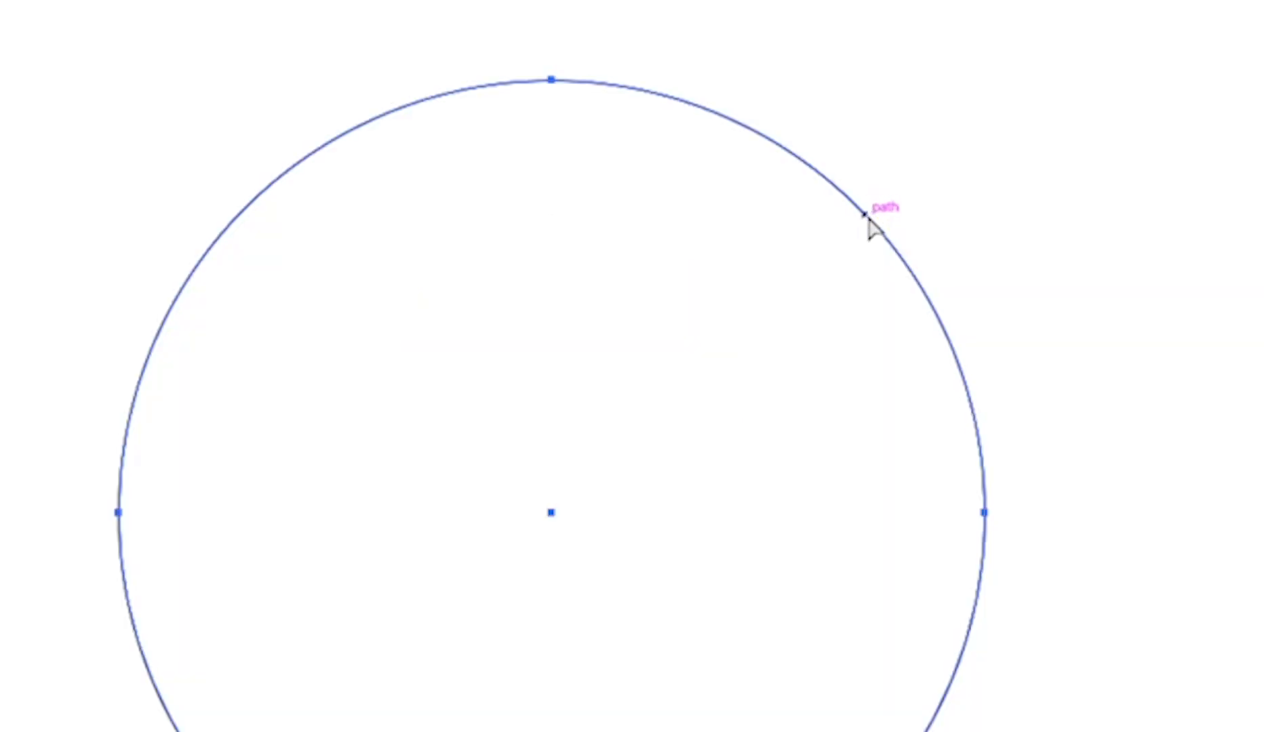
pyautogui.moveTo(859, 210)
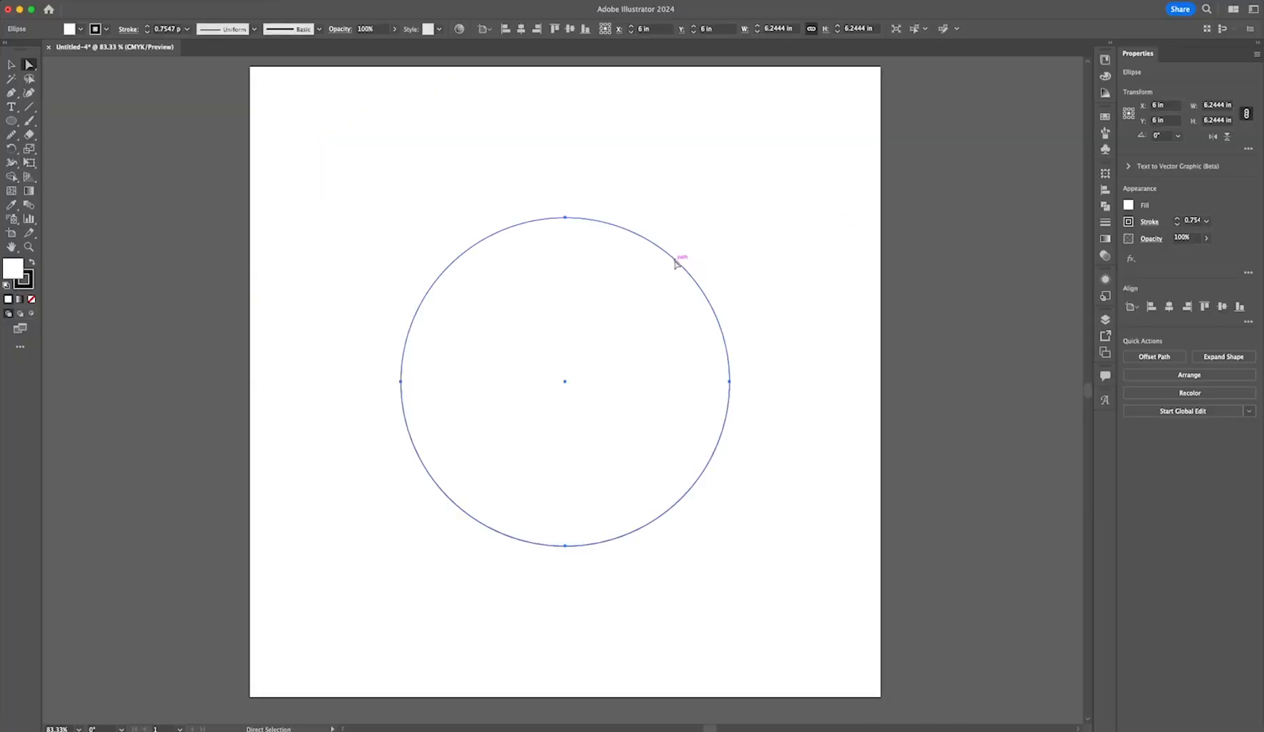
pyautogui.moveTo(723, 330)
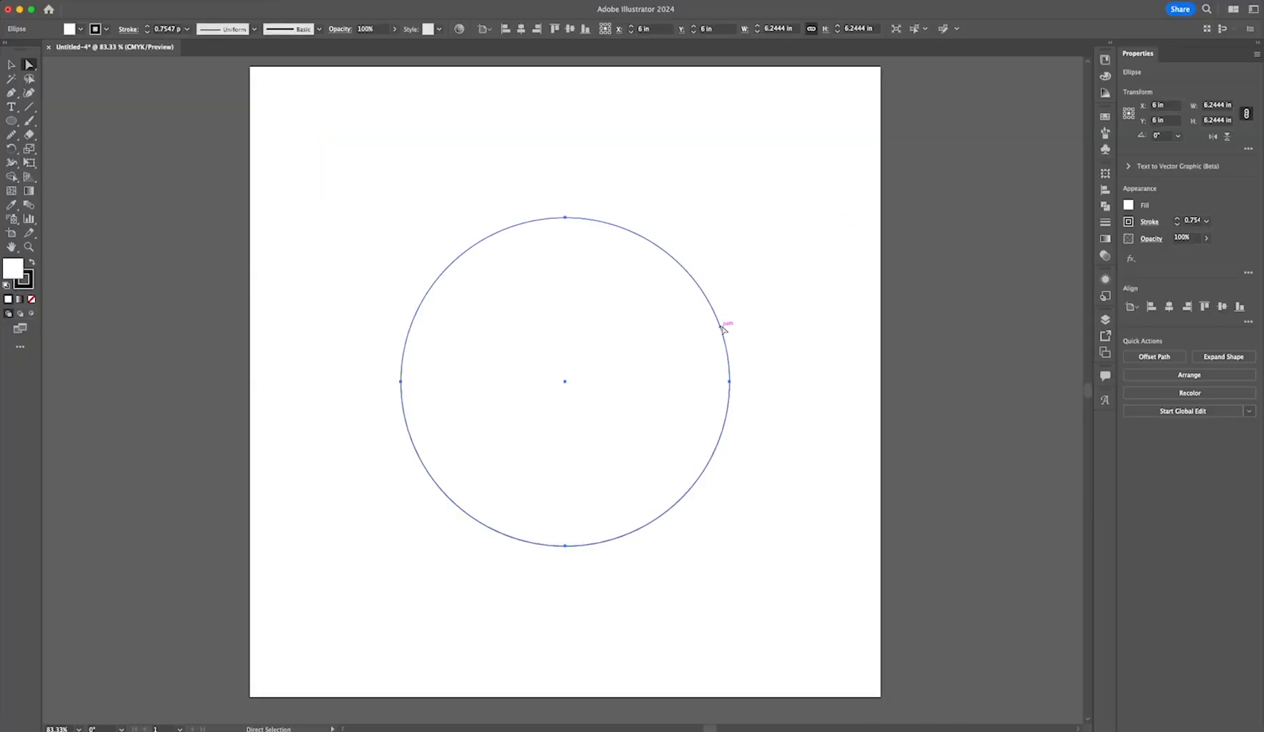
pyautogui.moveTo(619, 231)
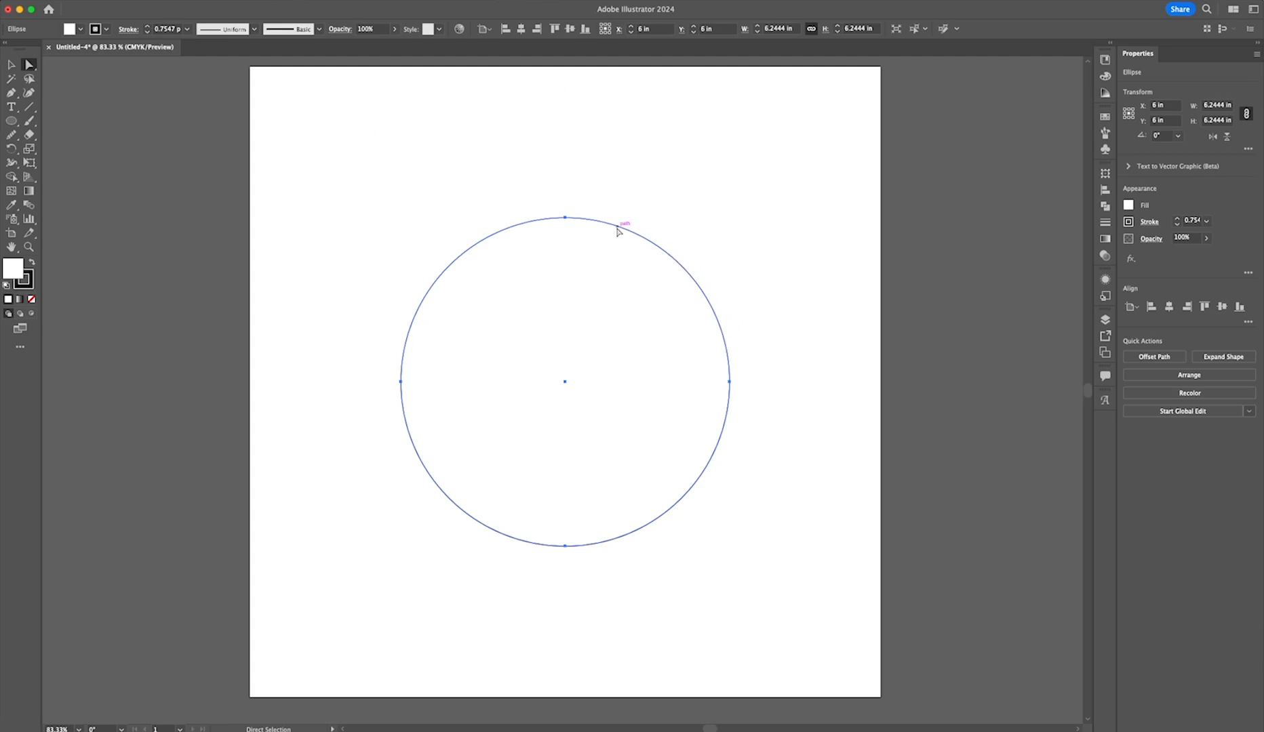
pyautogui.moveTo(660, 212)
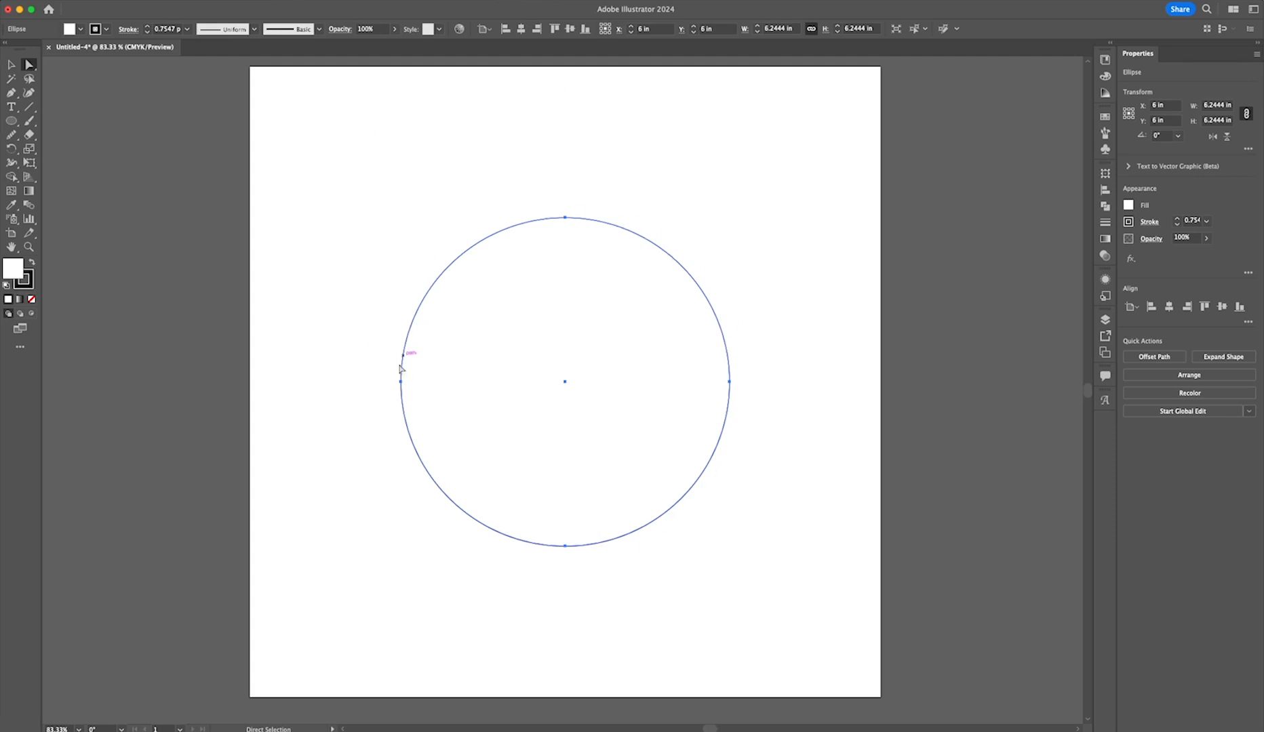
pyautogui.moveTo(198, 164)
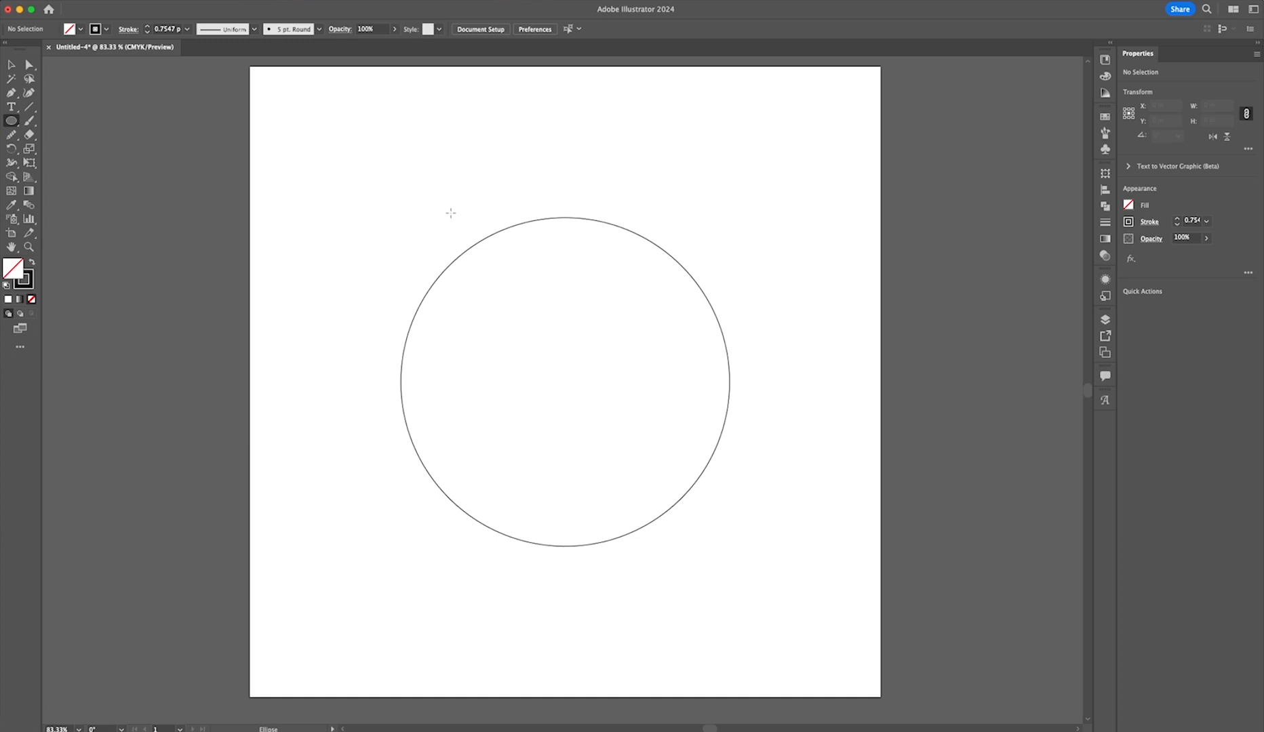
# Drag the circle's anchor points and handles into a lopsided, squarish blob
pyautogui.click(11, 66)
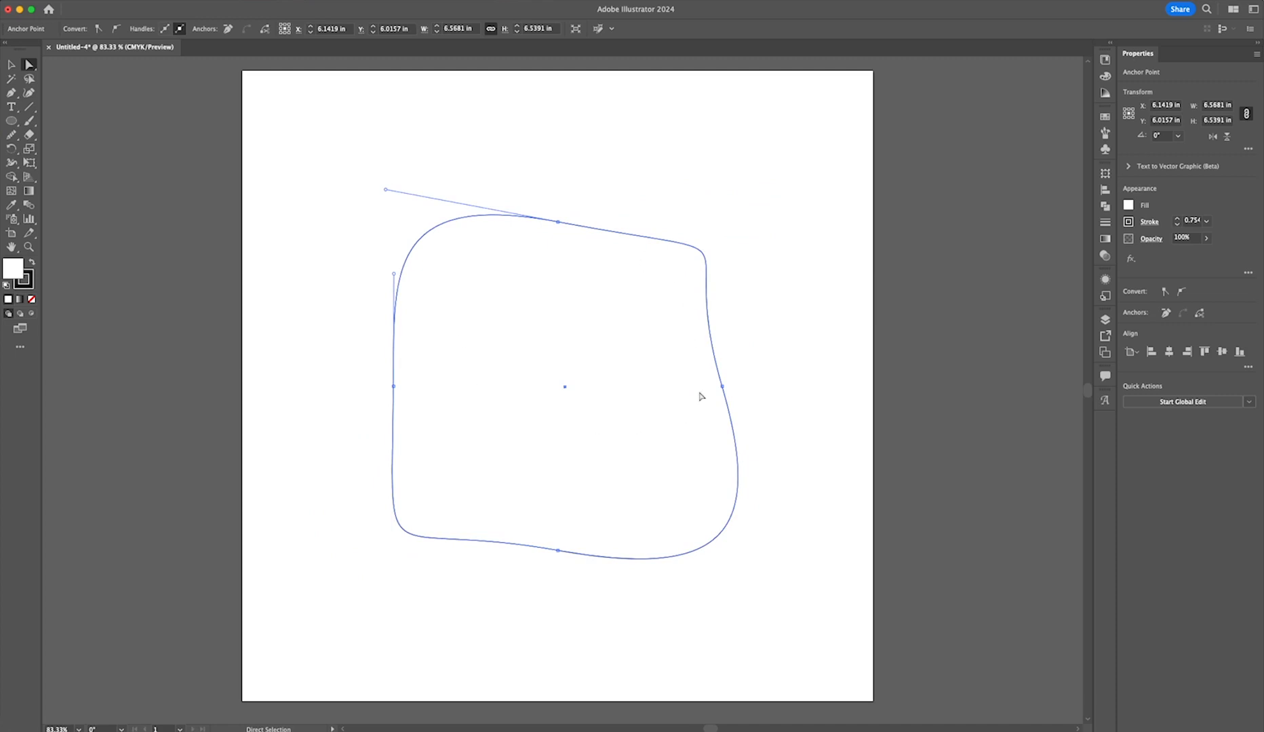
pyautogui.moveTo(503, 373)
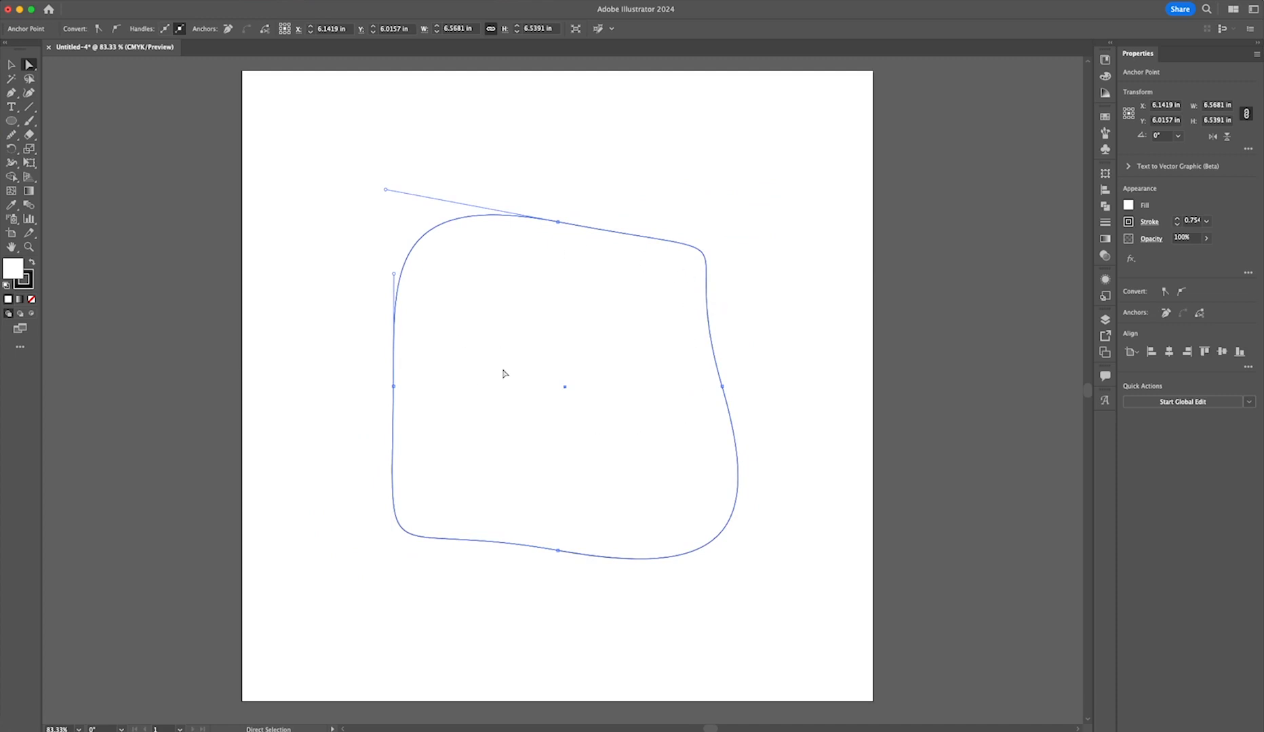
pyautogui.moveTo(503, 373)
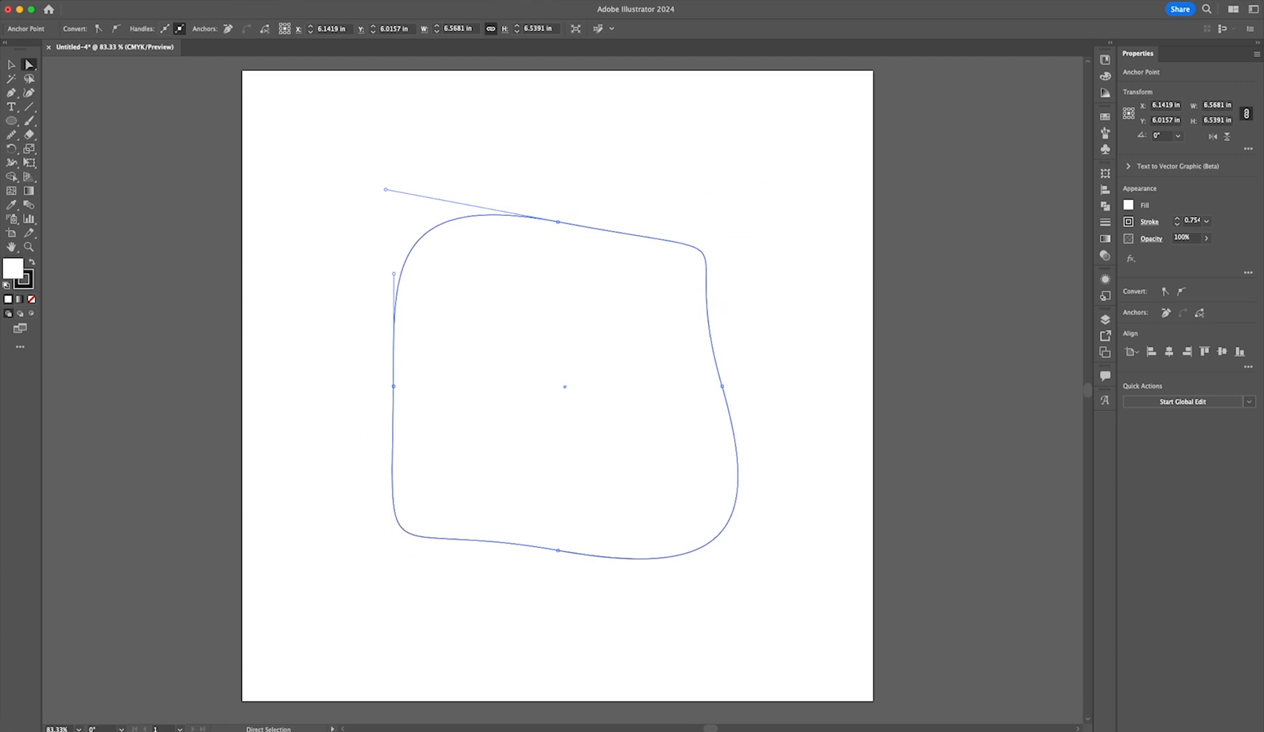
pyautogui.press('cmd+z')
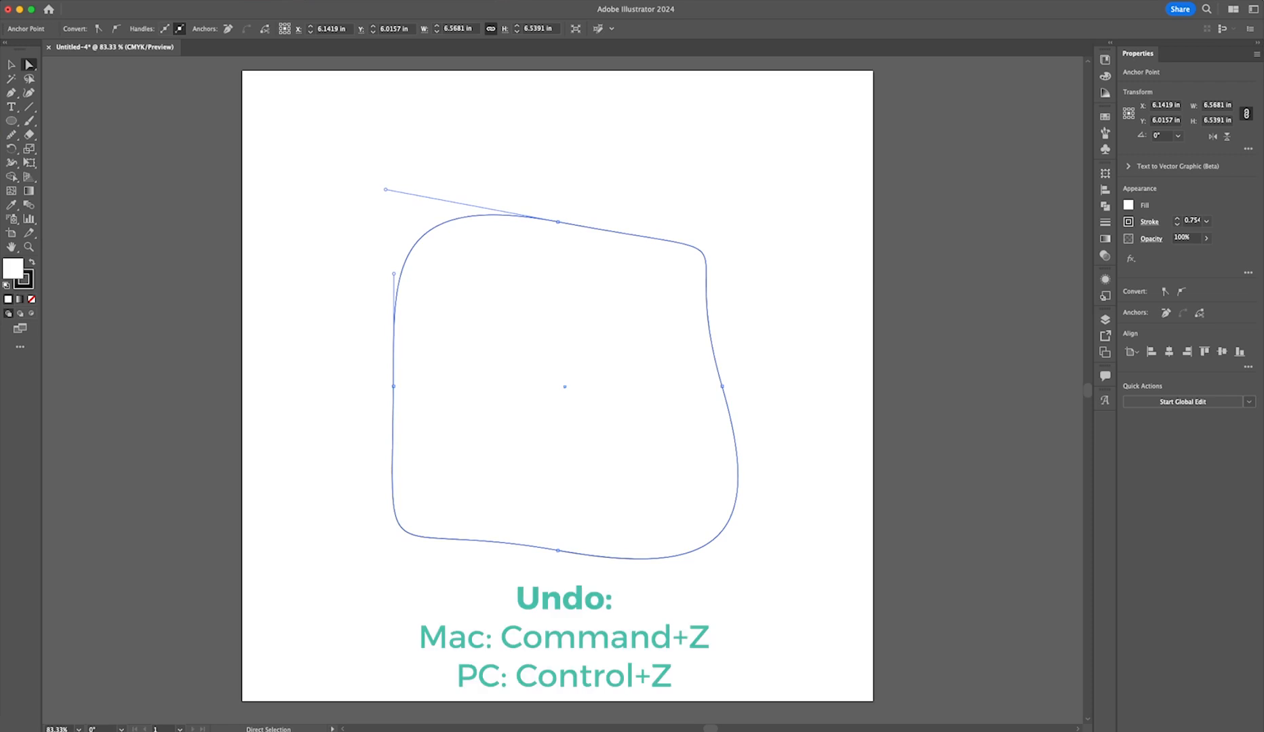
# Undo the distortions so the path returns to a perfectly round circle
pyautogui.press('cmd+z')
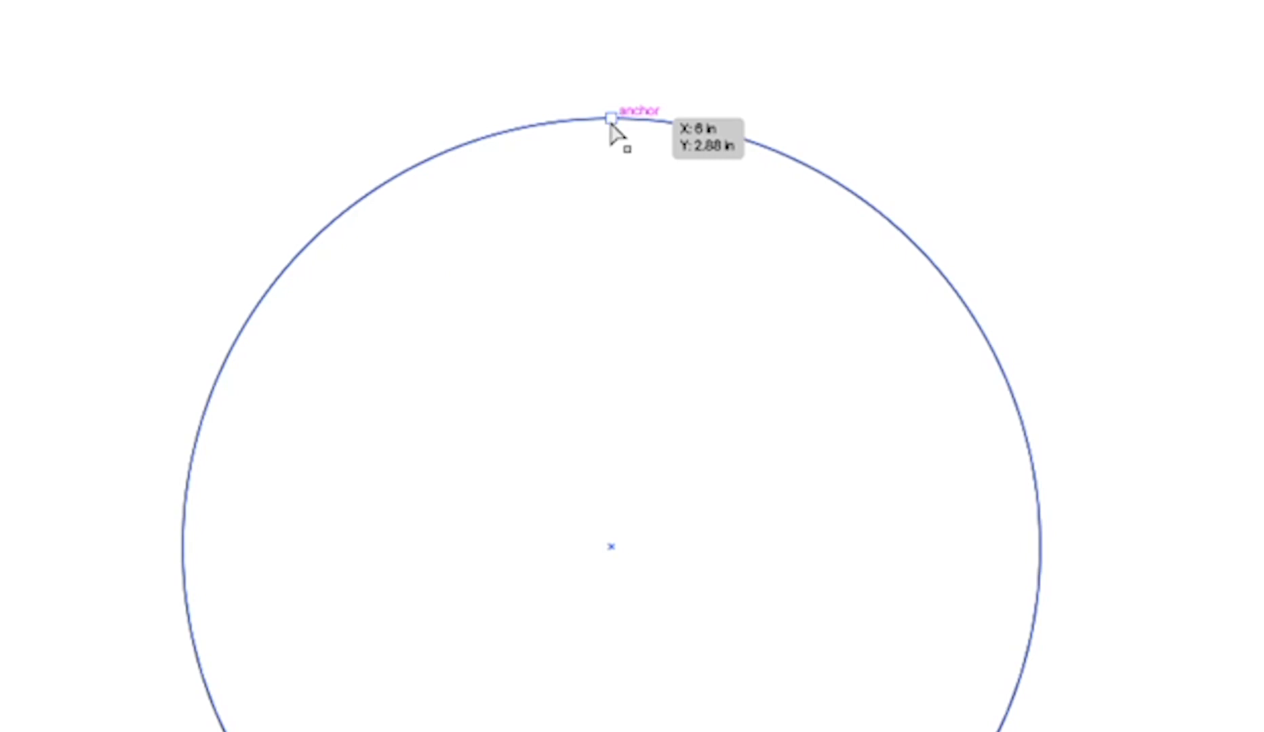
pyautogui.scroll(-3)
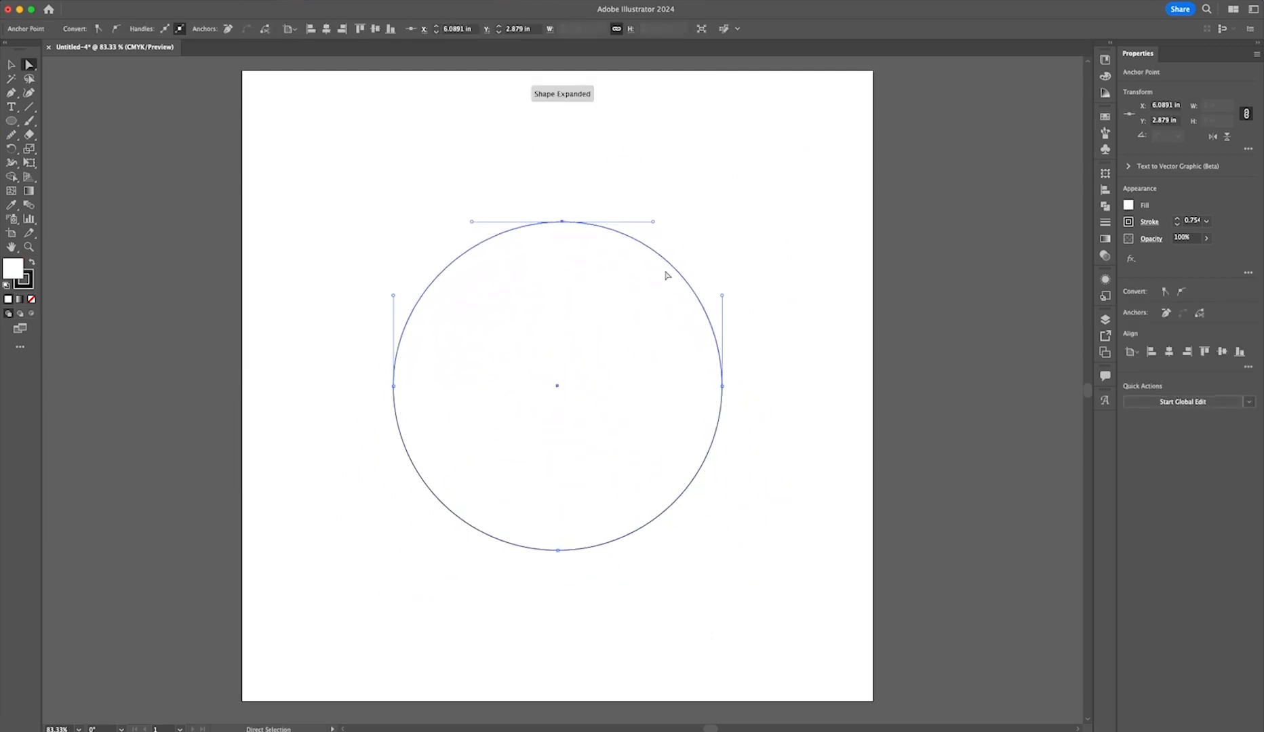
pyautogui.moveTo(555, 256)
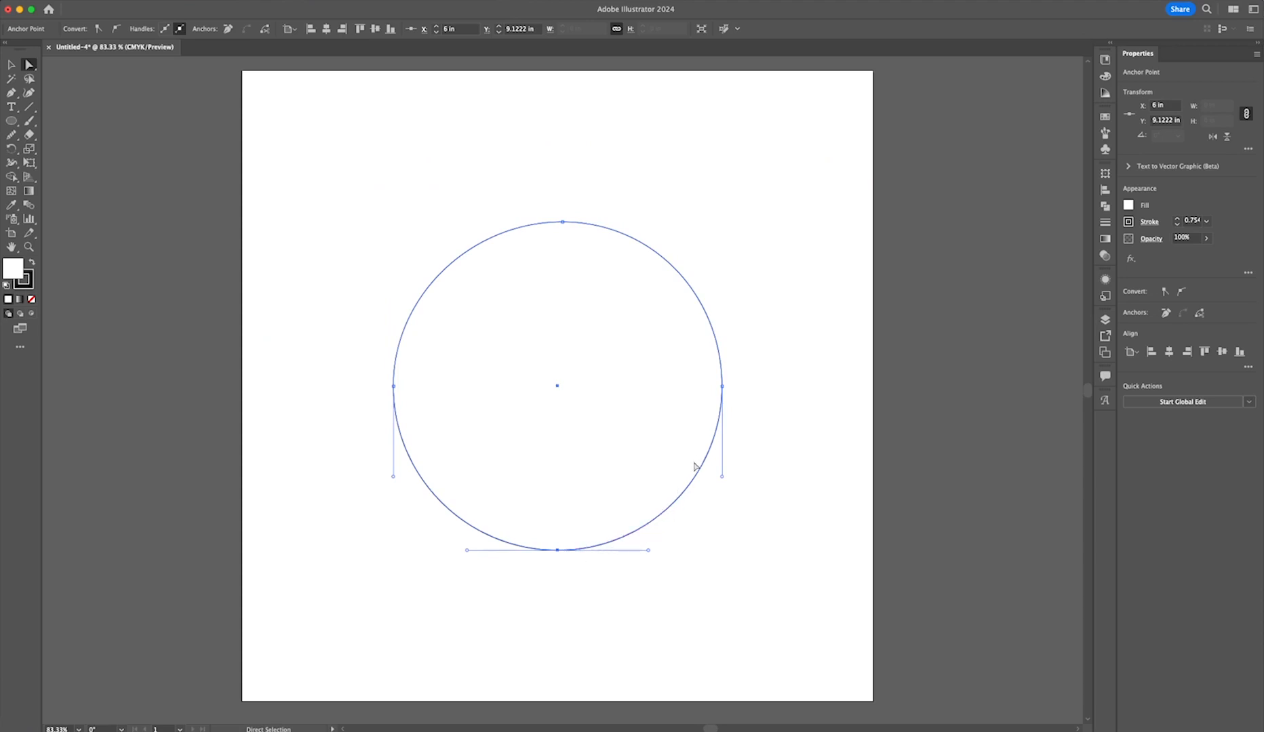
pyautogui.moveTo(484, 540)
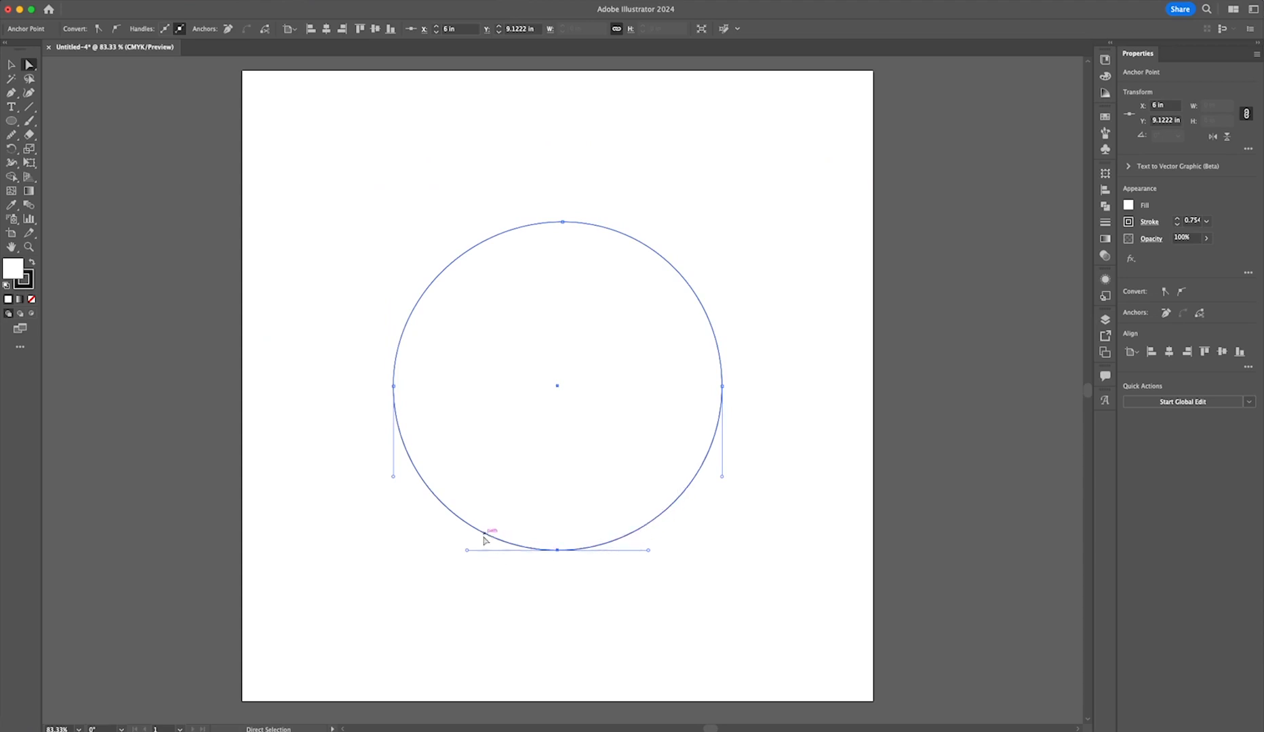
pyautogui.moveTo(737, 402)
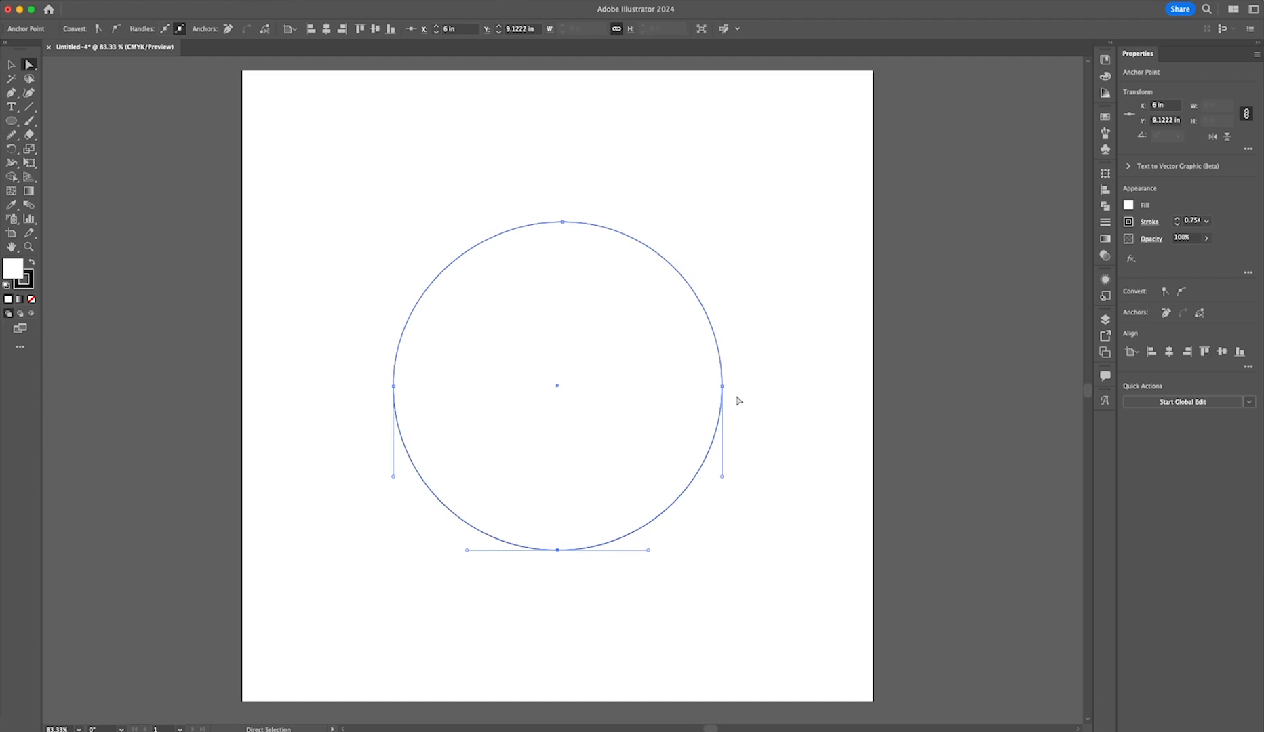
pyautogui.moveTo(722, 386)
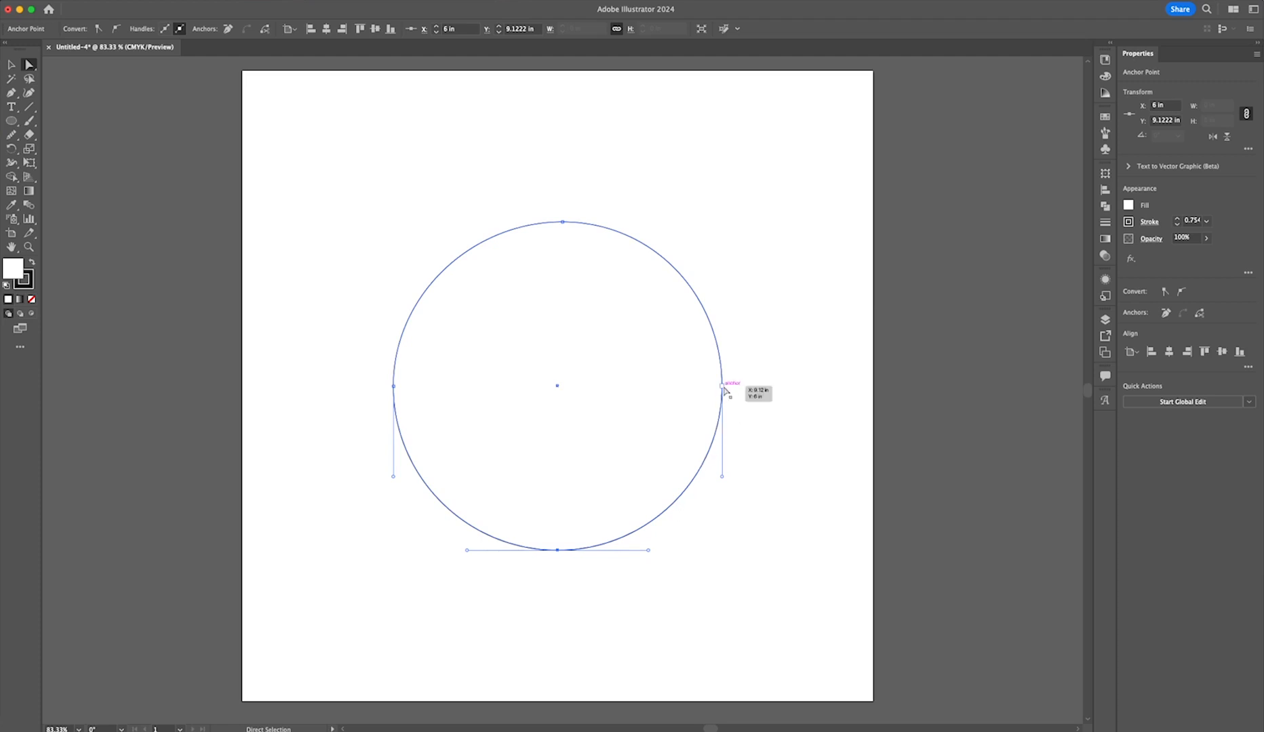
pyautogui.moveTo(729, 489)
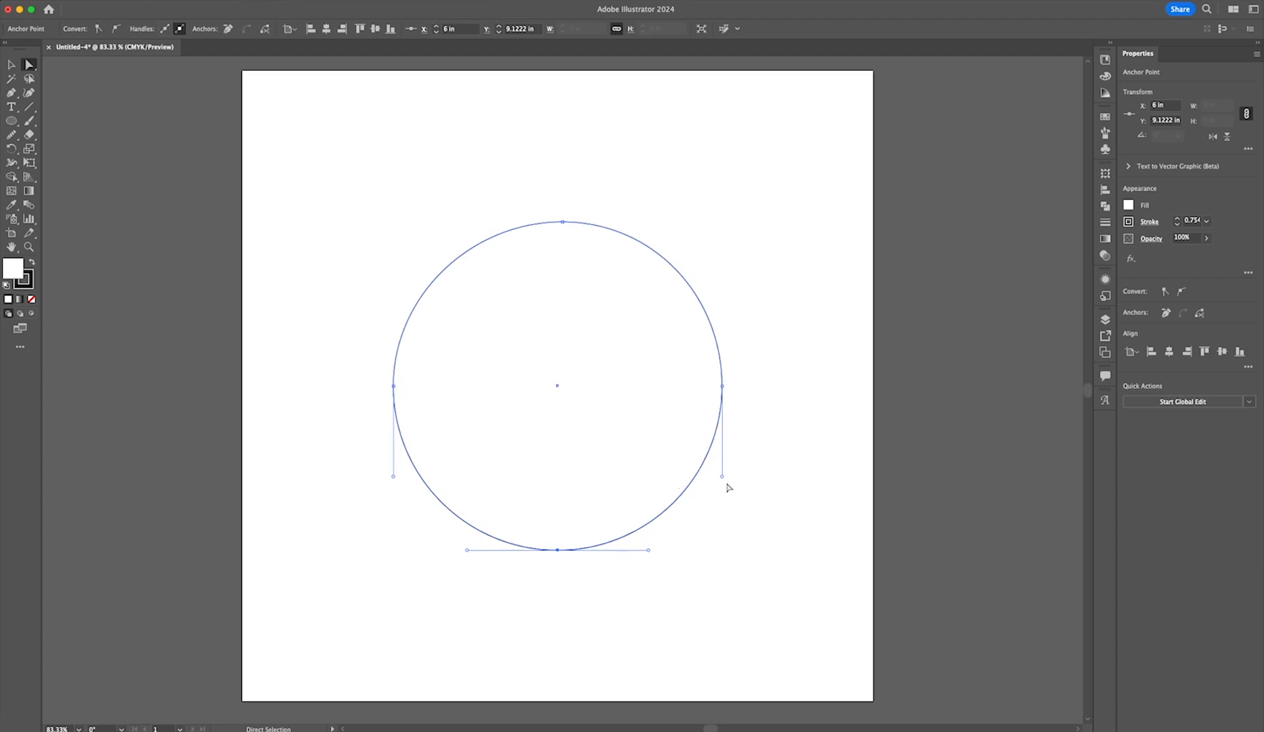
pyautogui.moveTo(723, 484)
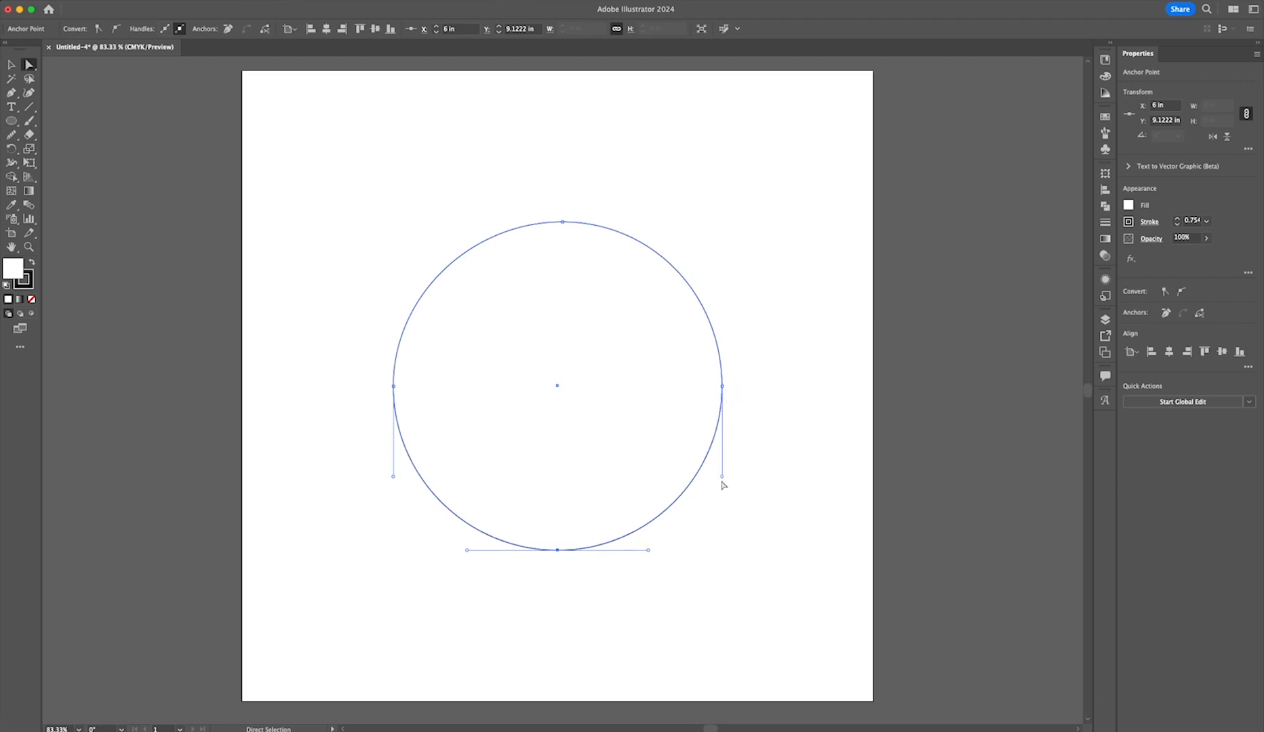
pyautogui.moveTo(724, 413)
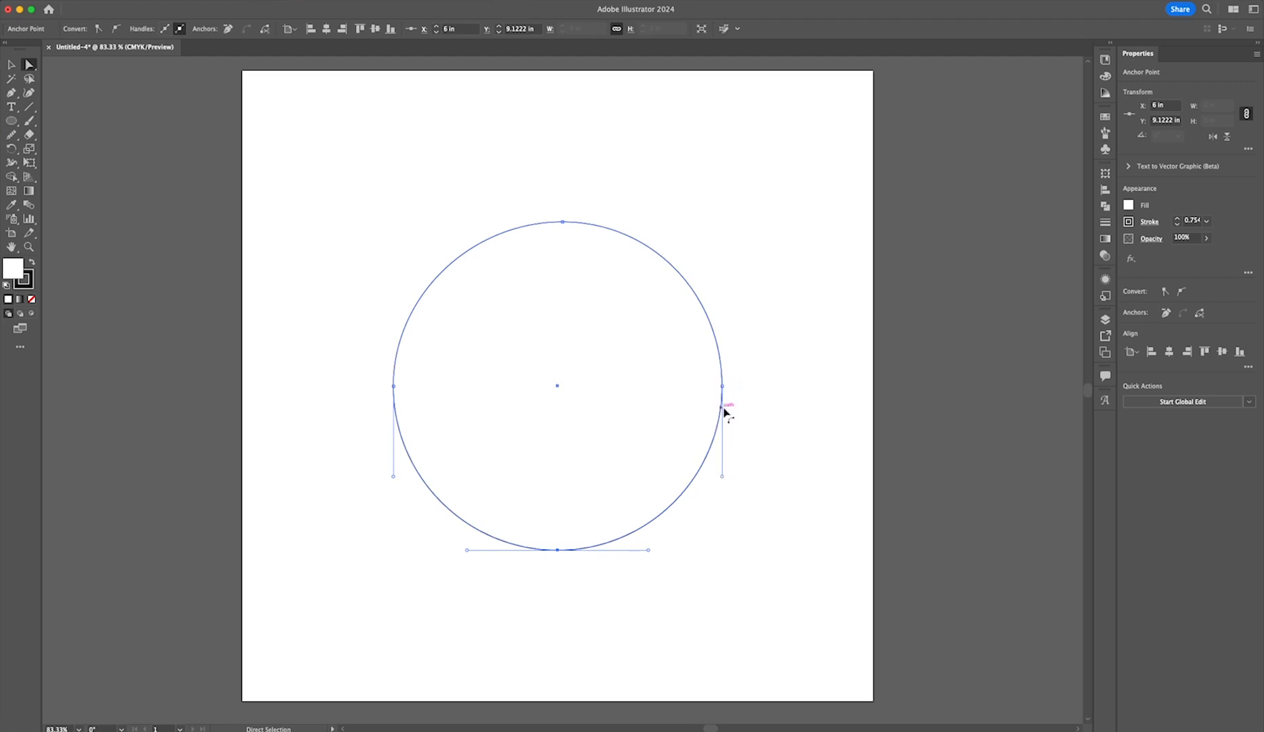
pyautogui.moveTo(723, 386)
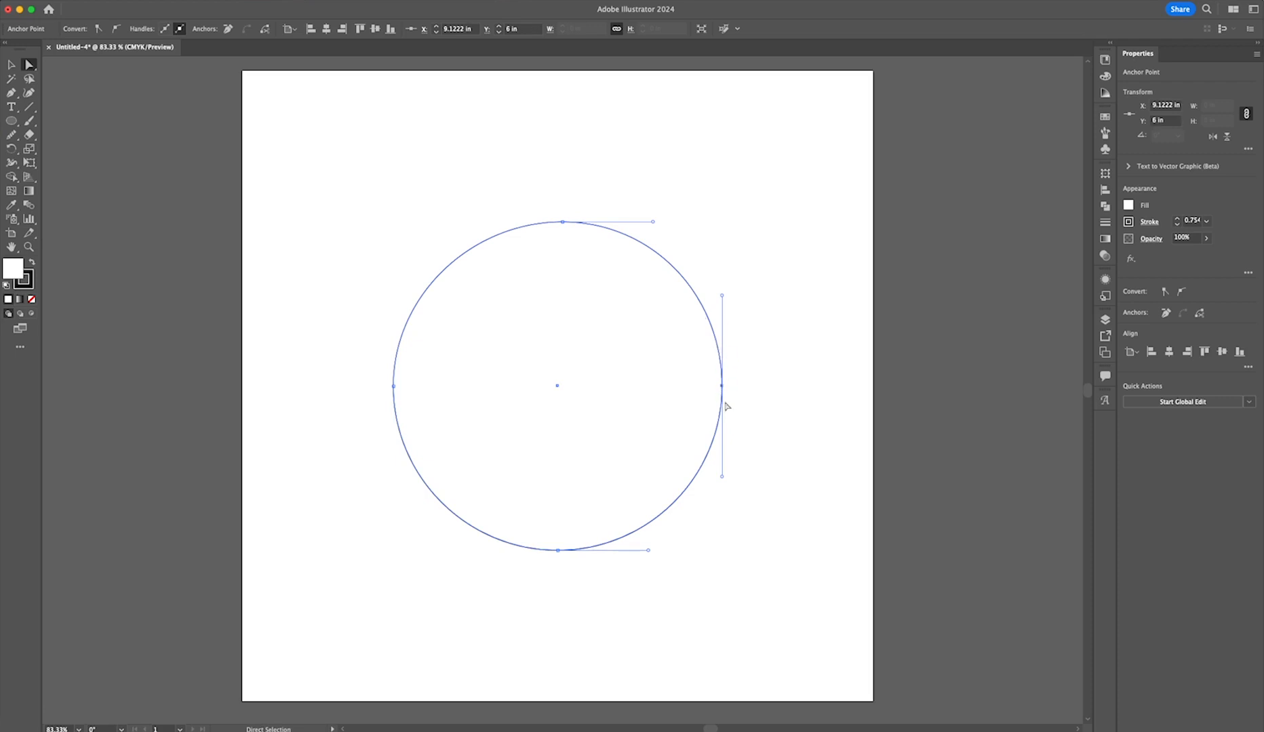
pyautogui.moveTo(713, 426)
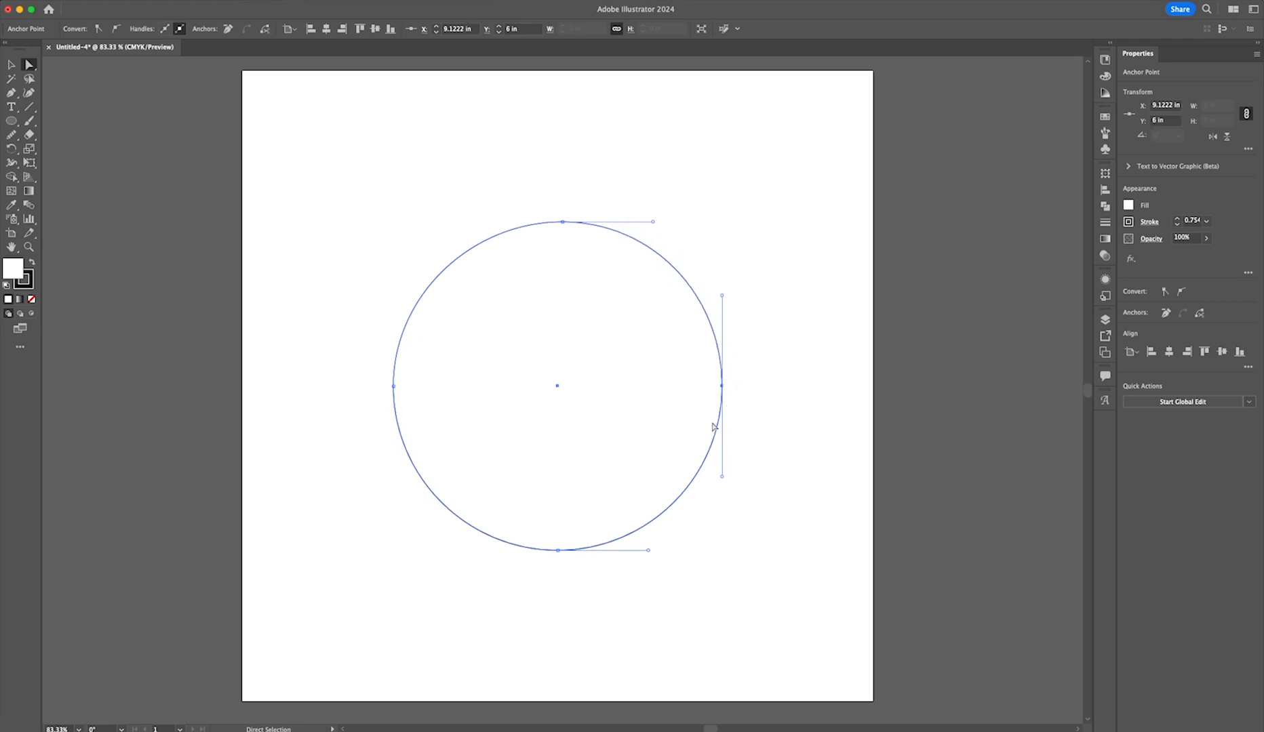
pyautogui.moveTo(548, 334)
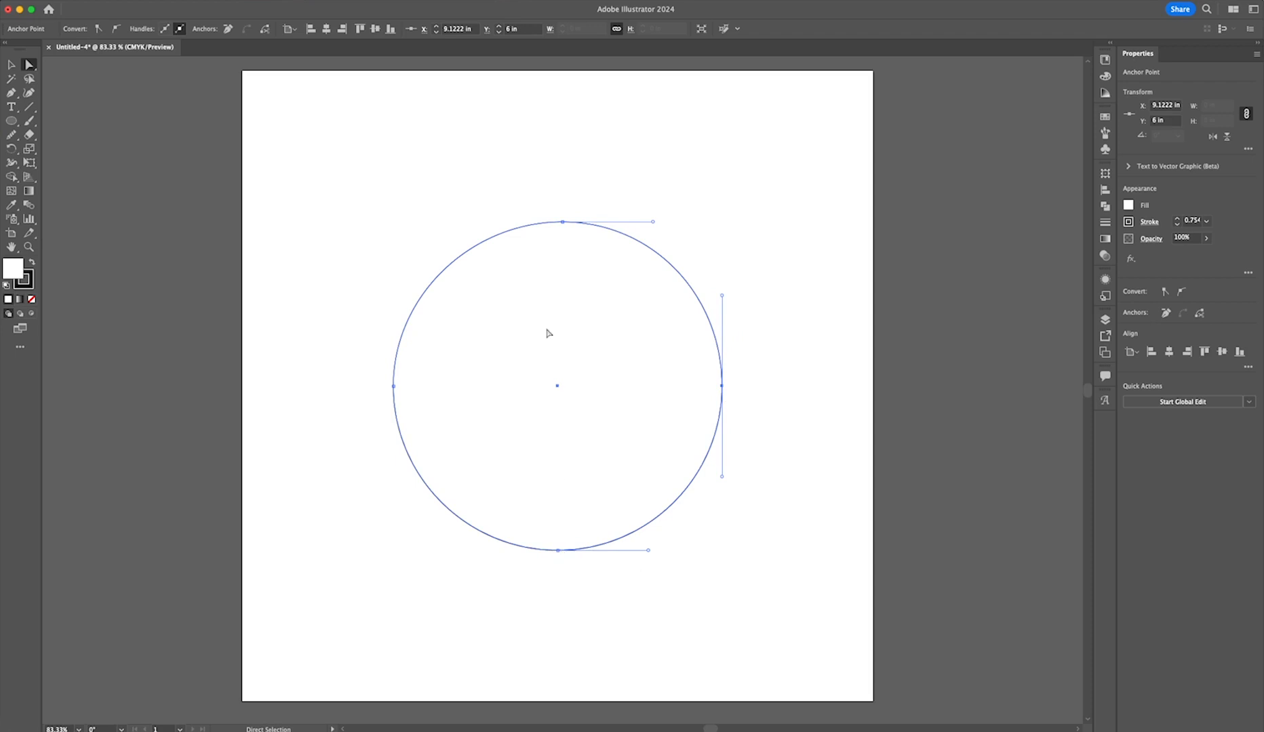
pyautogui.moveTo(623, 248)
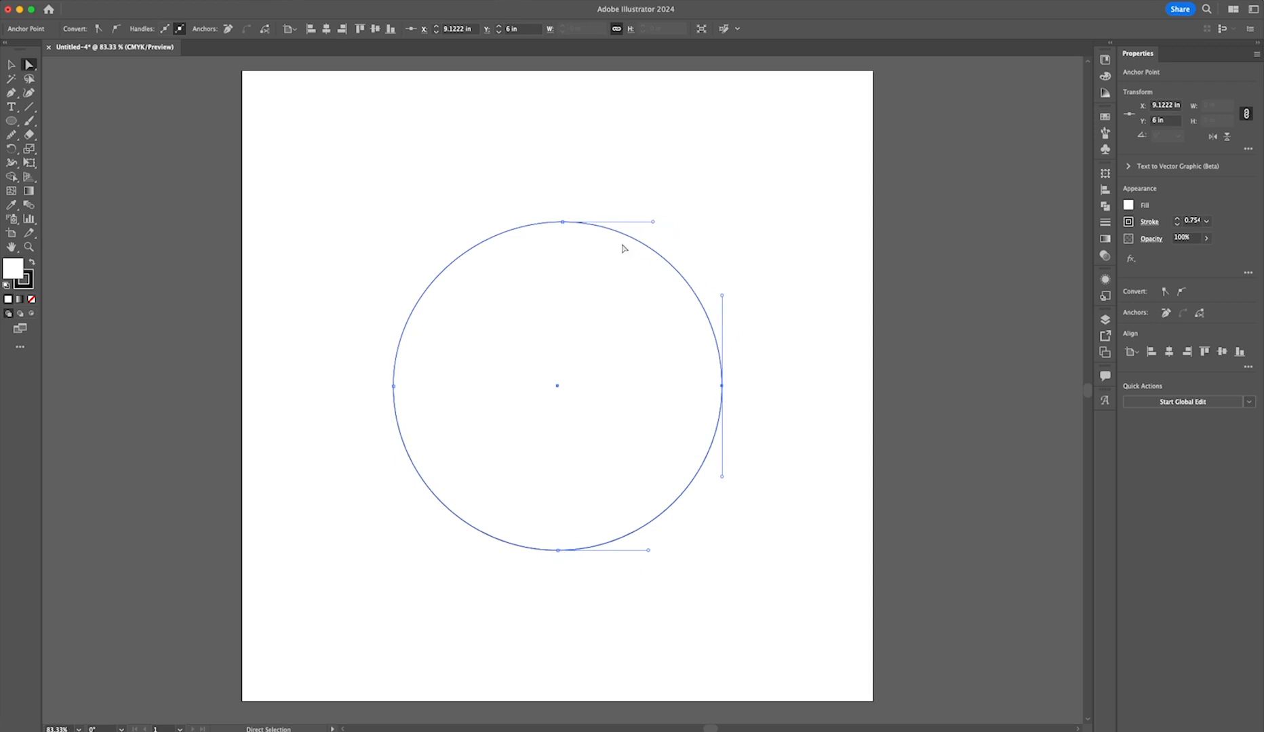
pyautogui.moveTo(717, 385)
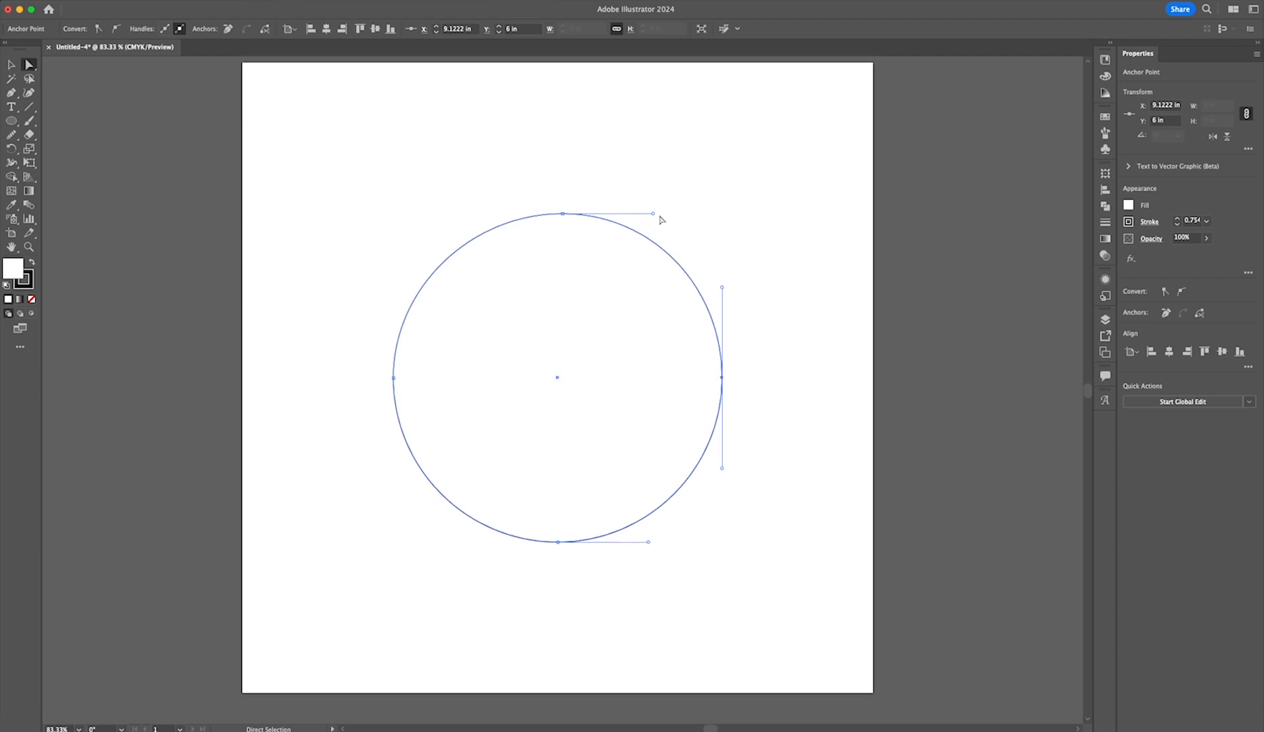
pyautogui.moveTo(724, 180)
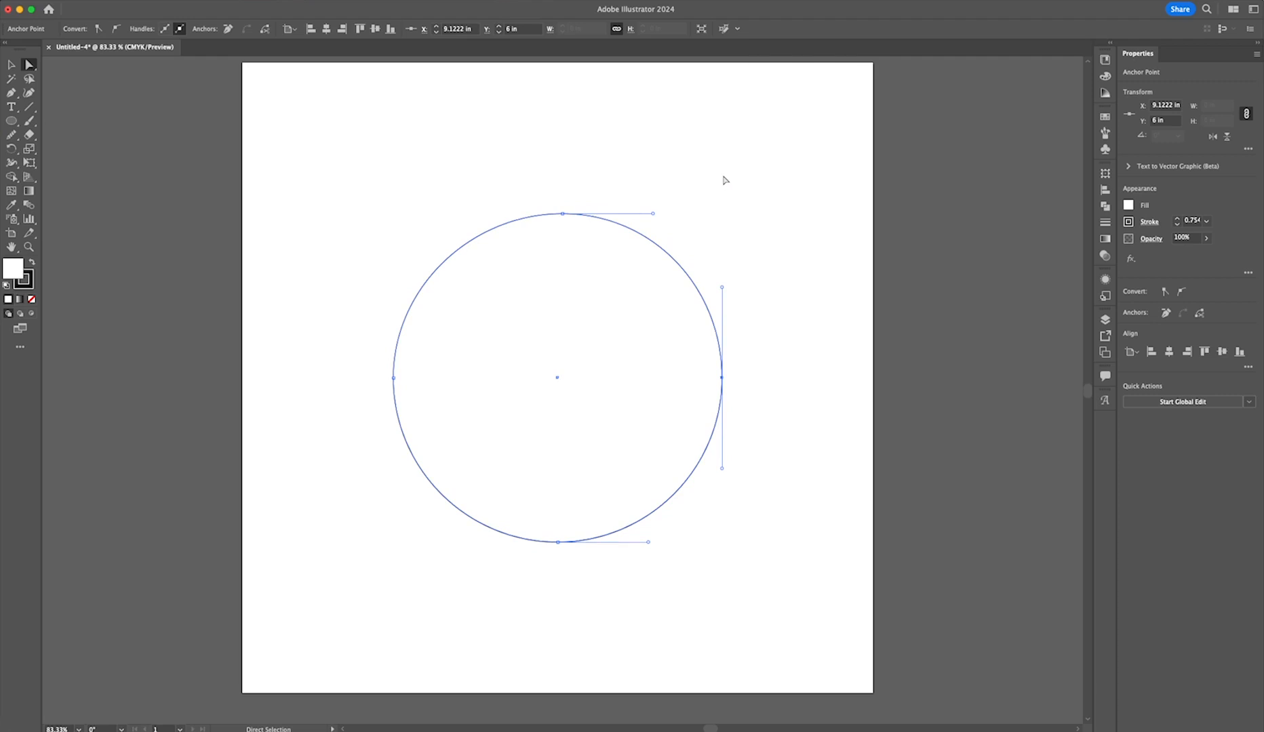
pyautogui.moveTo(570, 239)
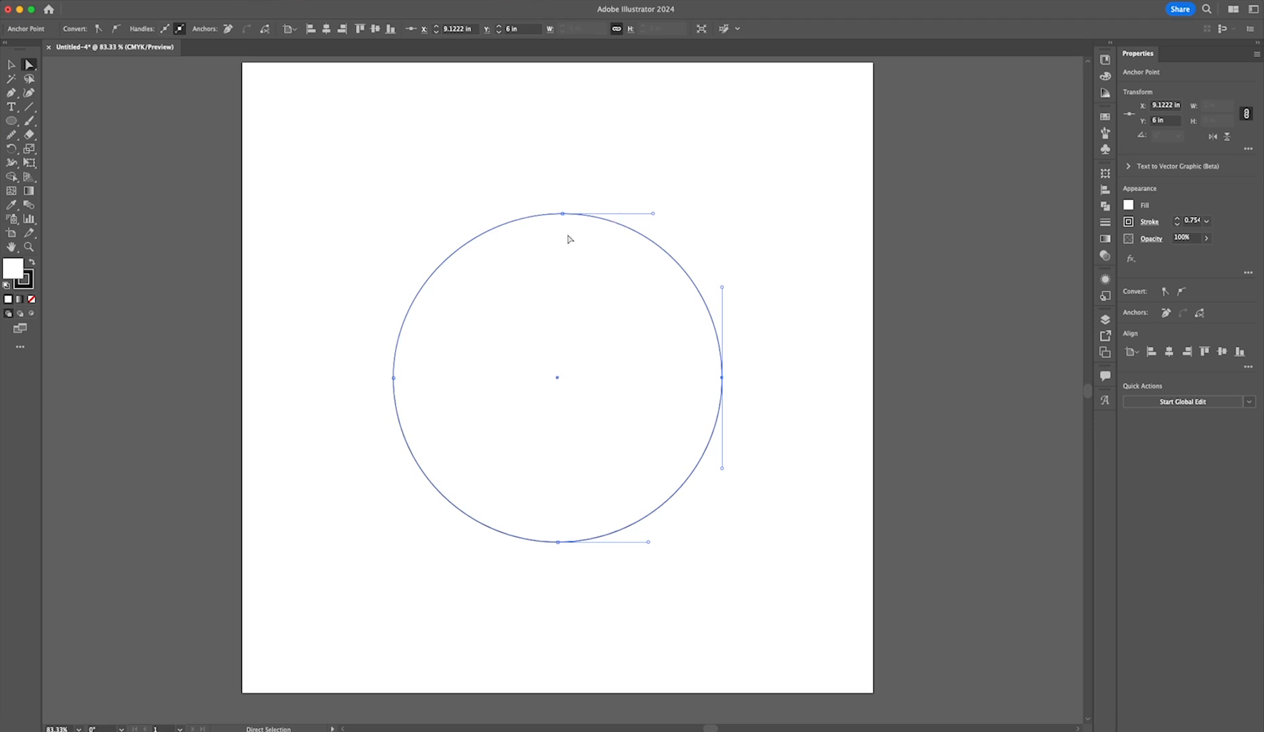
pyautogui.moveTo(573, 246)
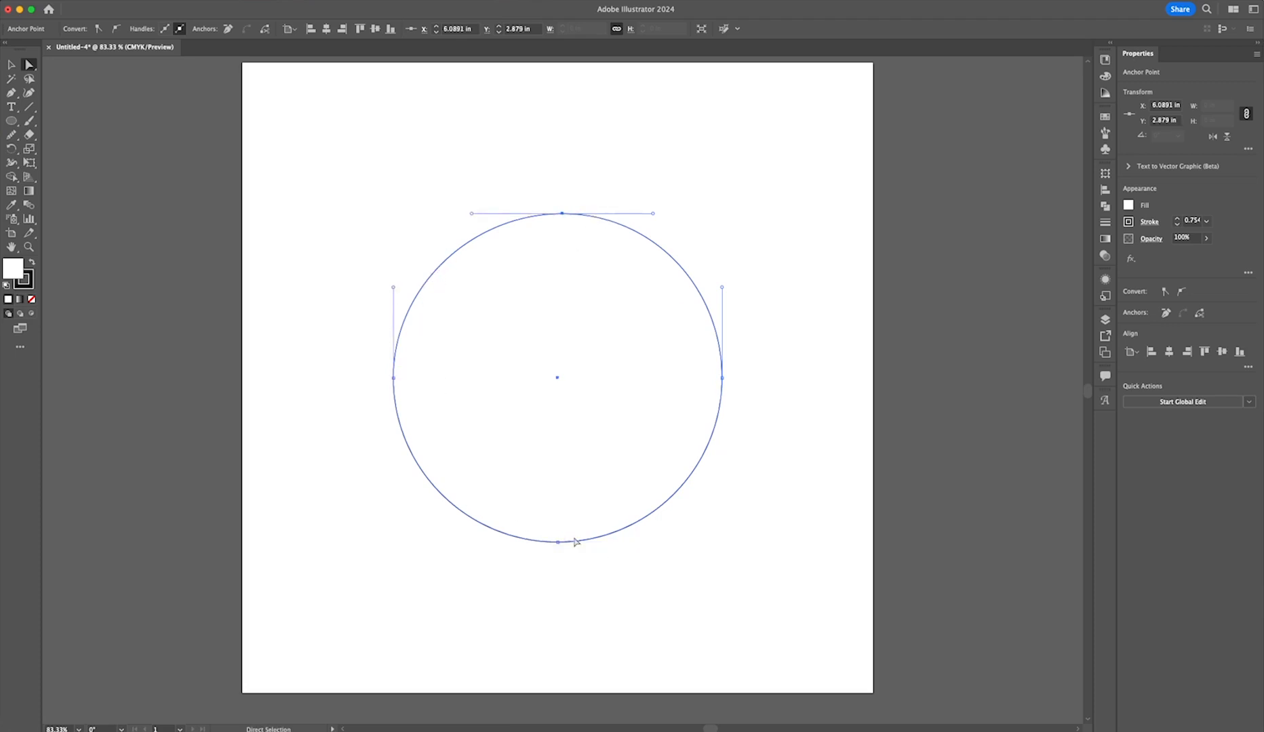
pyautogui.moveTo(467, 286)
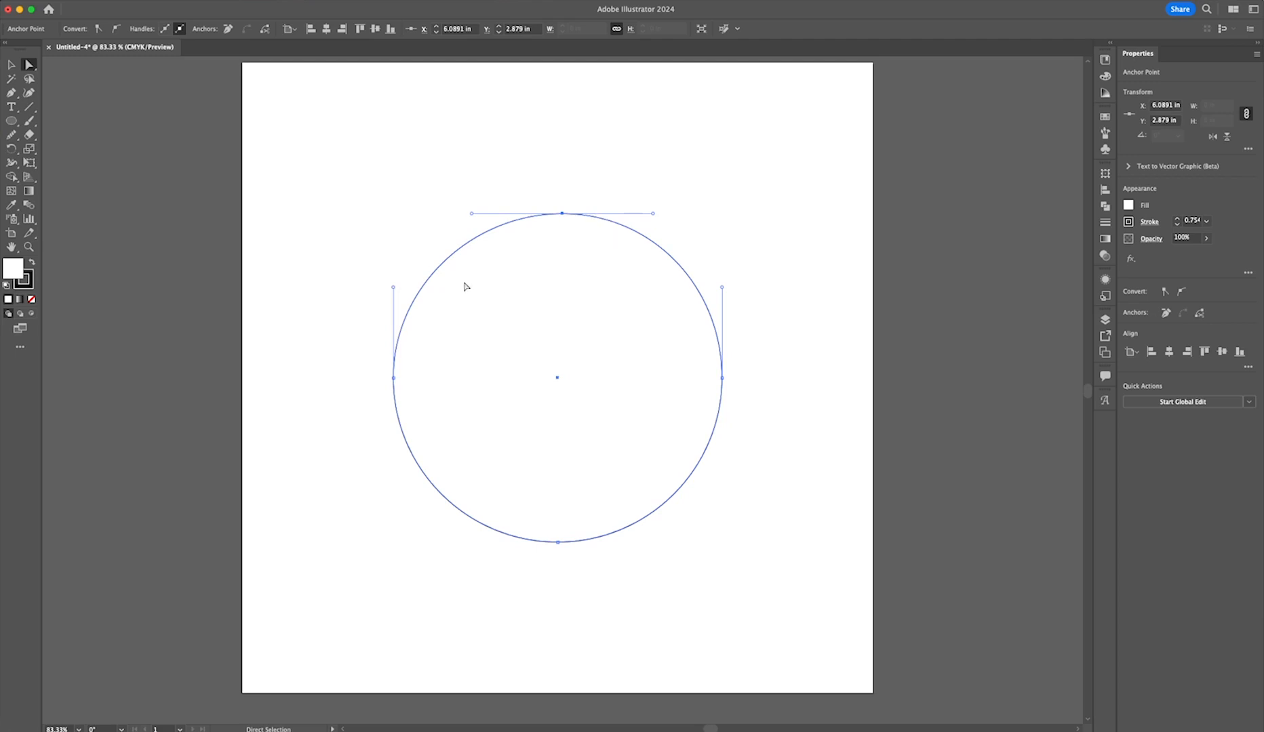
pyautogui.moveTo(835, 338)
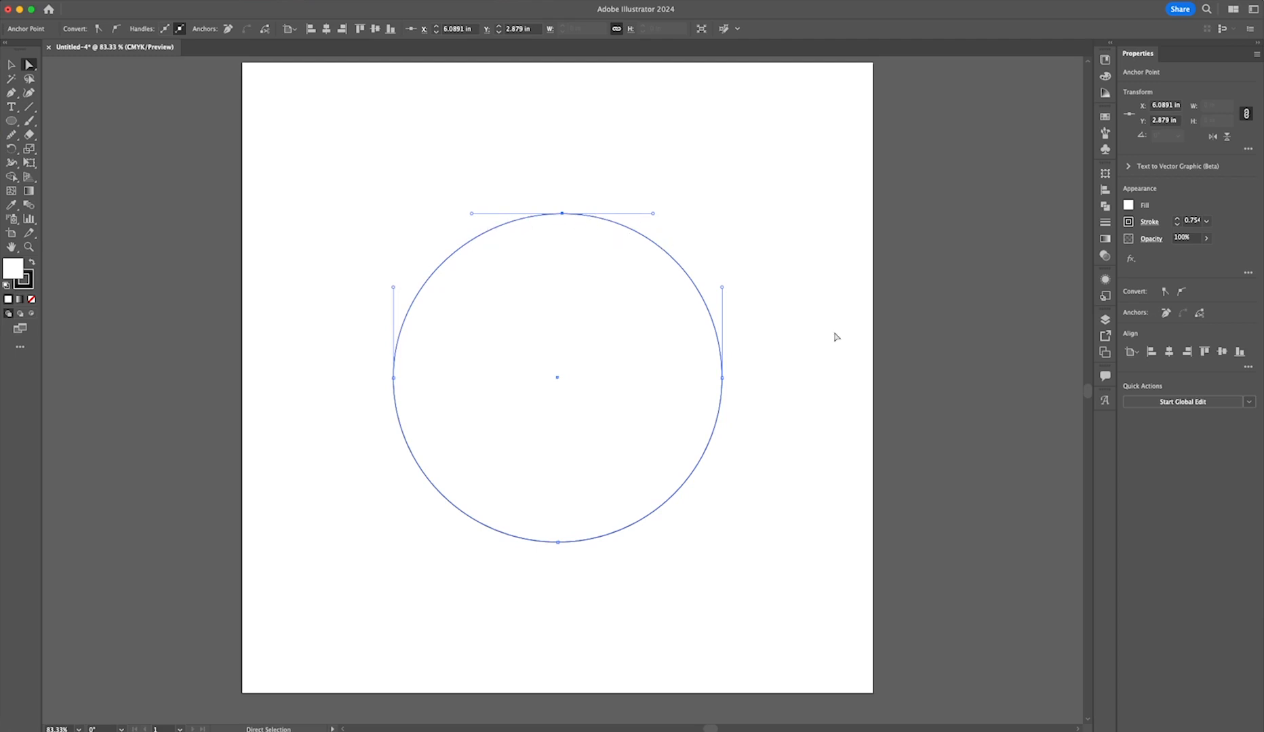
pyautogui.press('m')
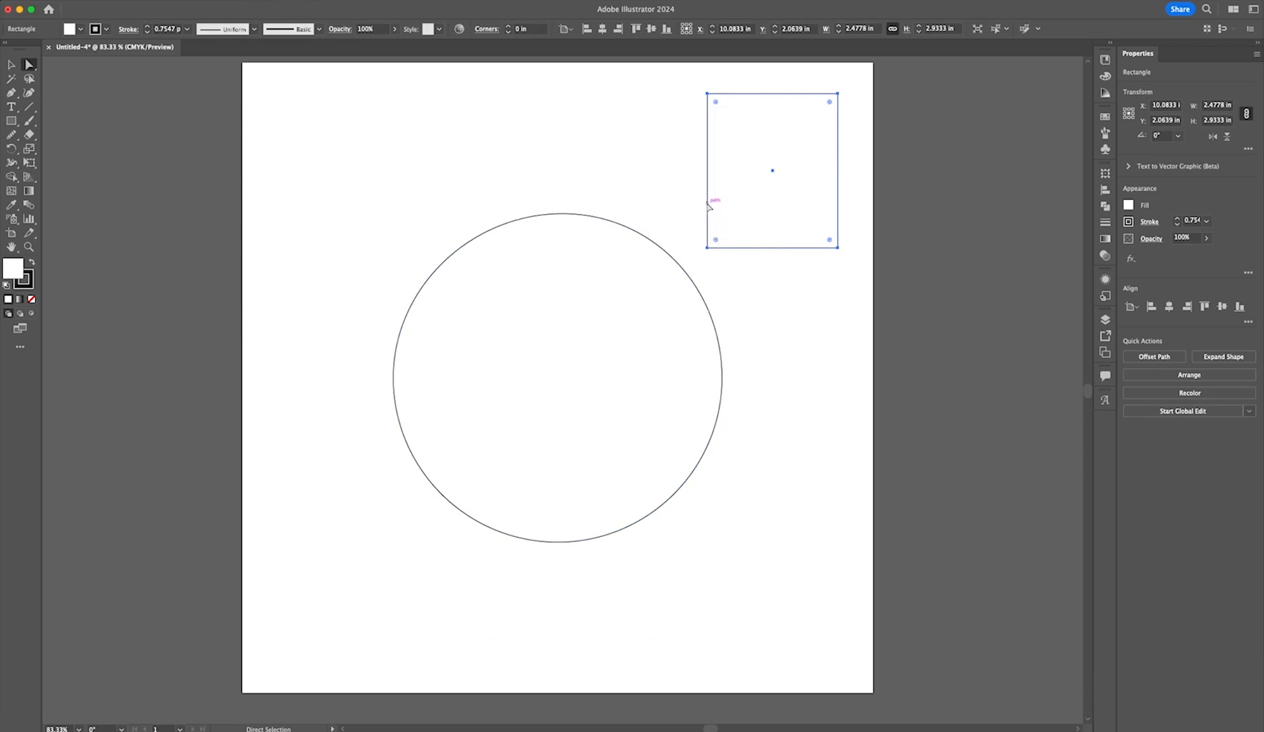
pyautogui.moveTo(758, 265)
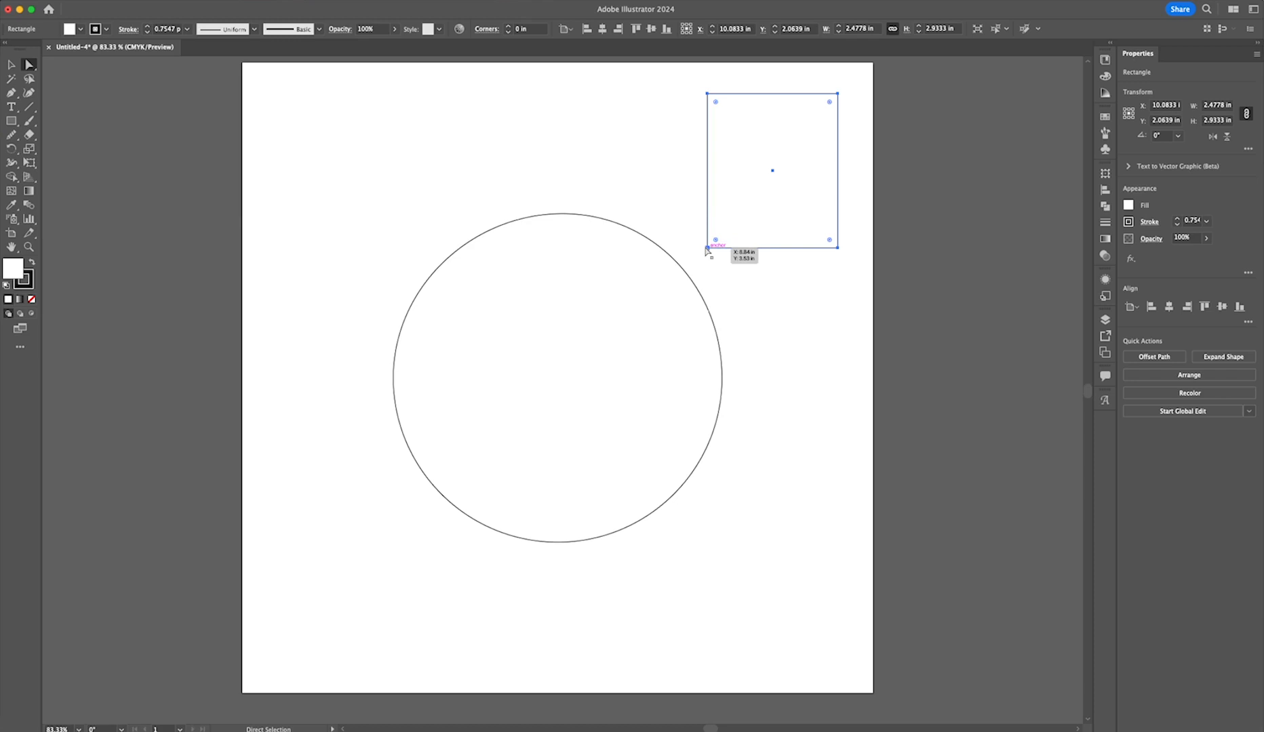
pyautogui.click(13, 121)
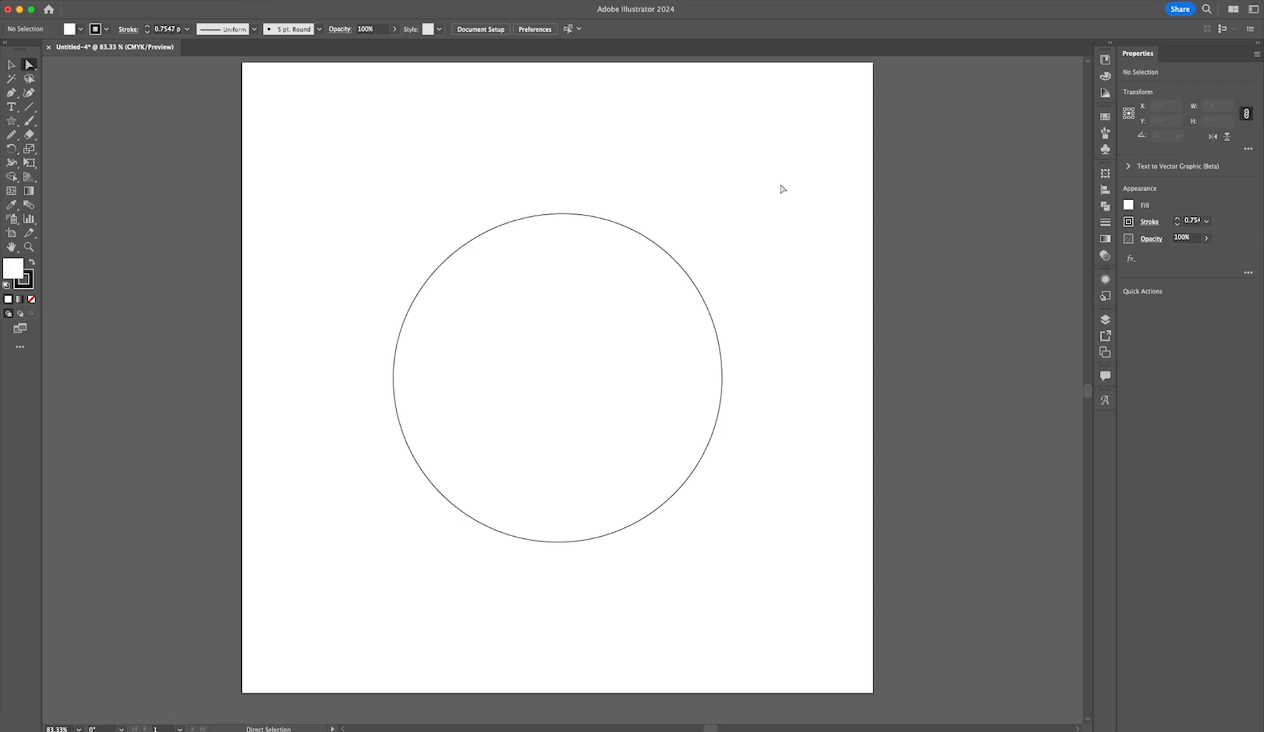
# Select the circle and its top anchor point for individual editing
pyautogui.click(561, 377)
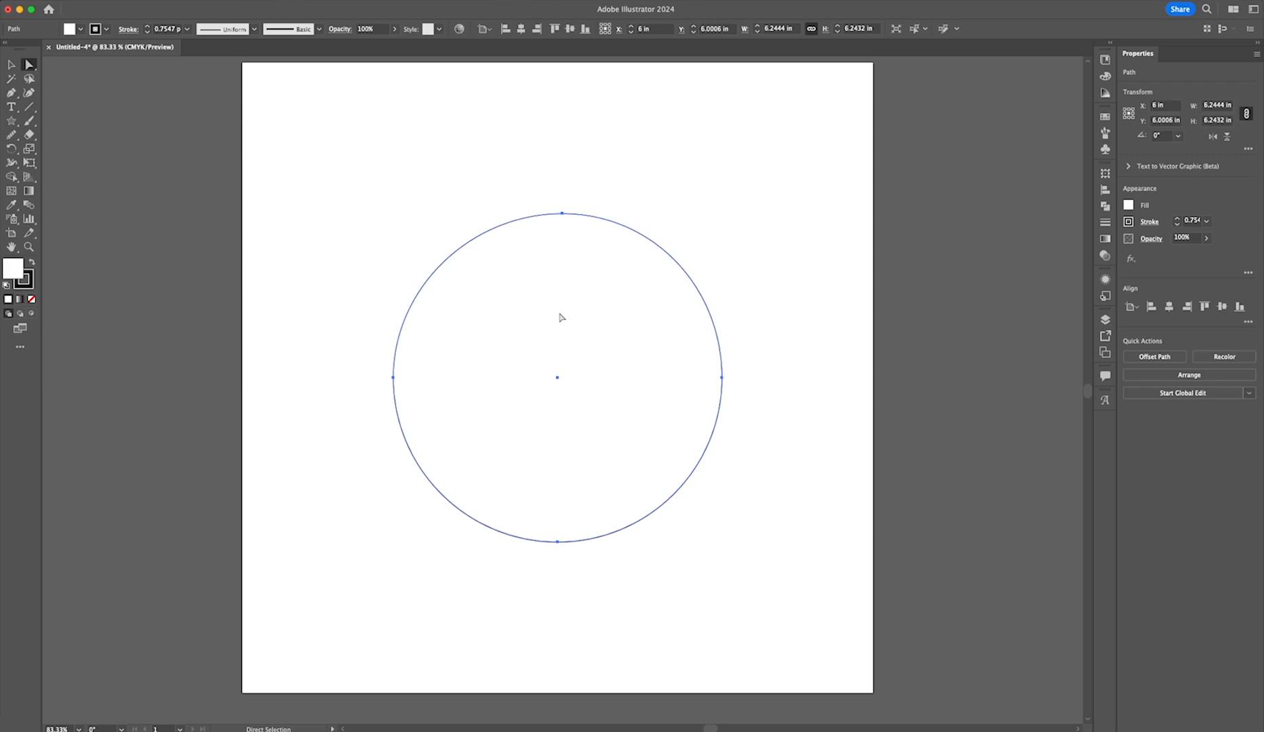
pyautogui.moveTo(584, 248)
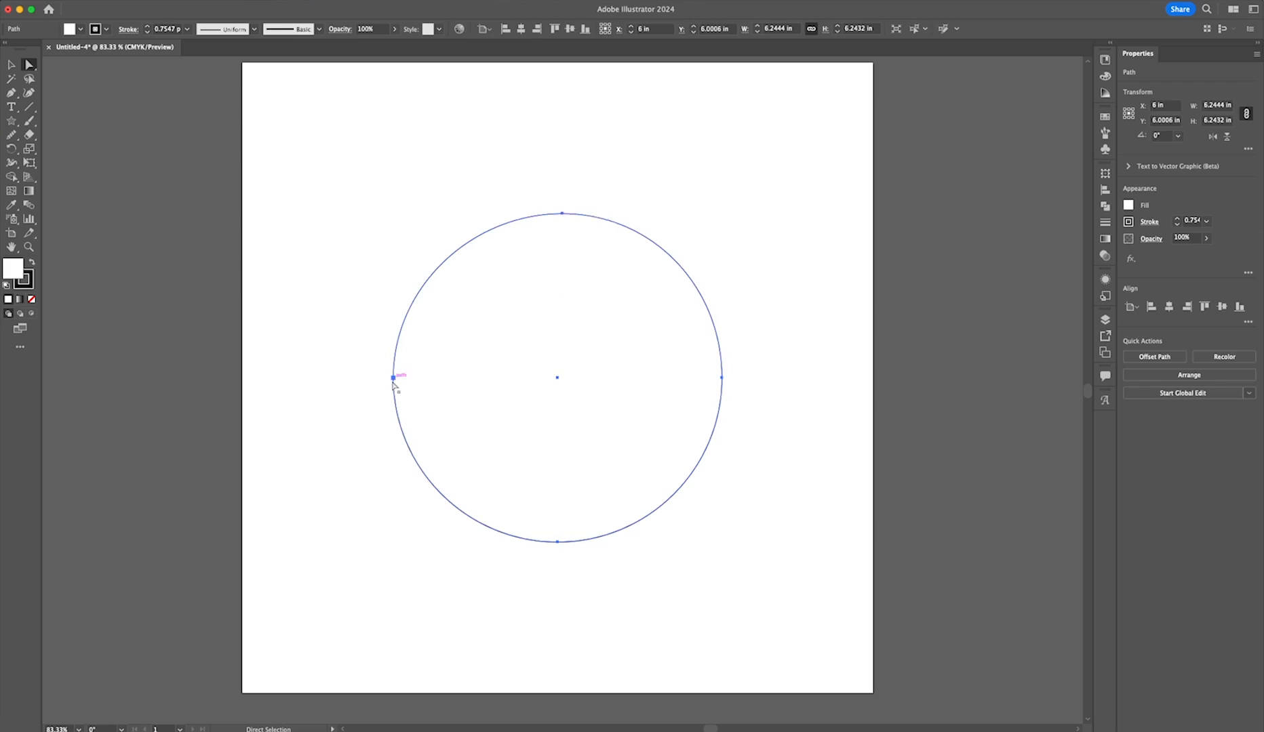
pyautogui.moveTo(560, 521)
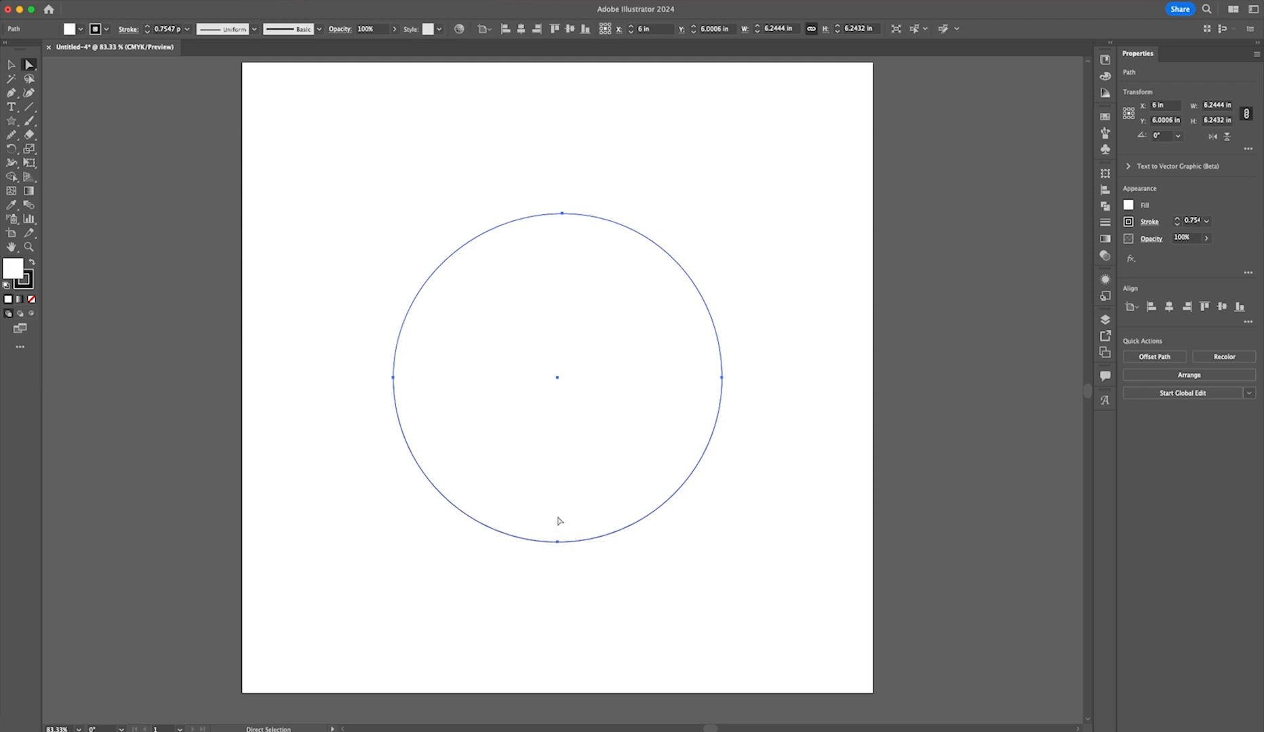
pyautogui.press('a')
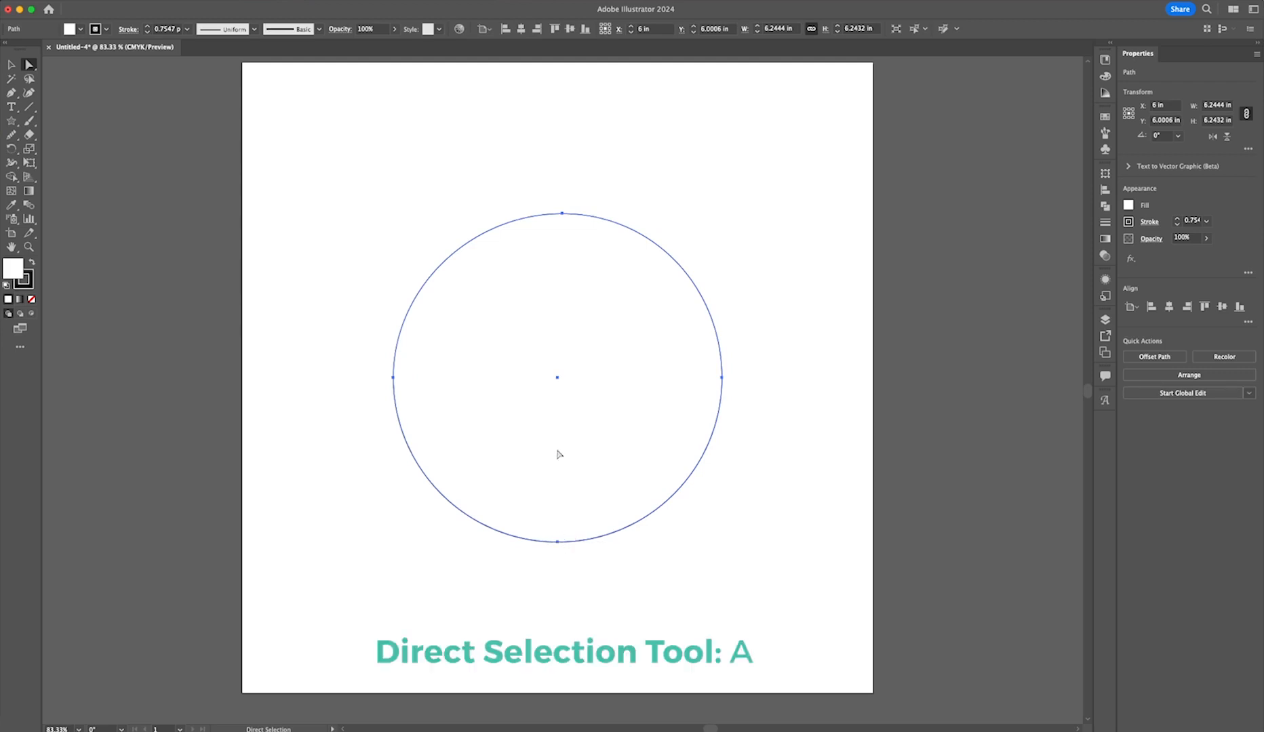
pyautogui.click(561, 214)
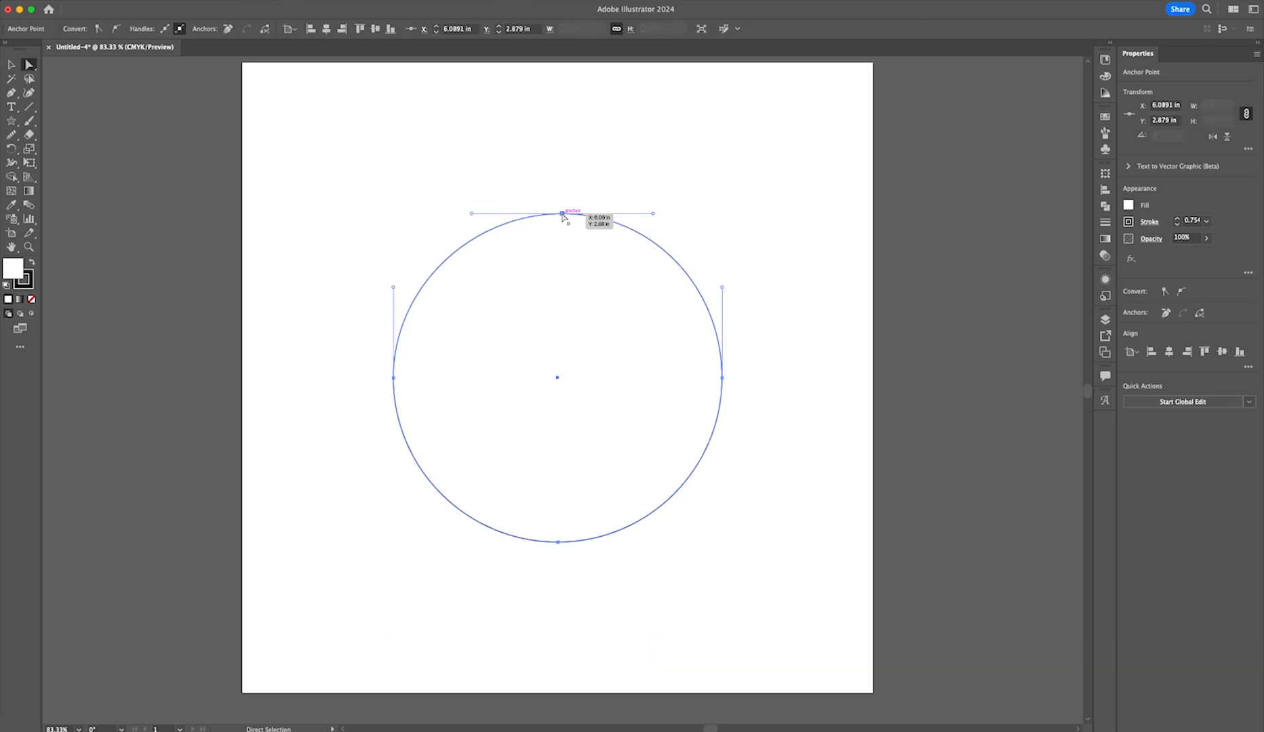
pyautogui.moveTo(518, 317)
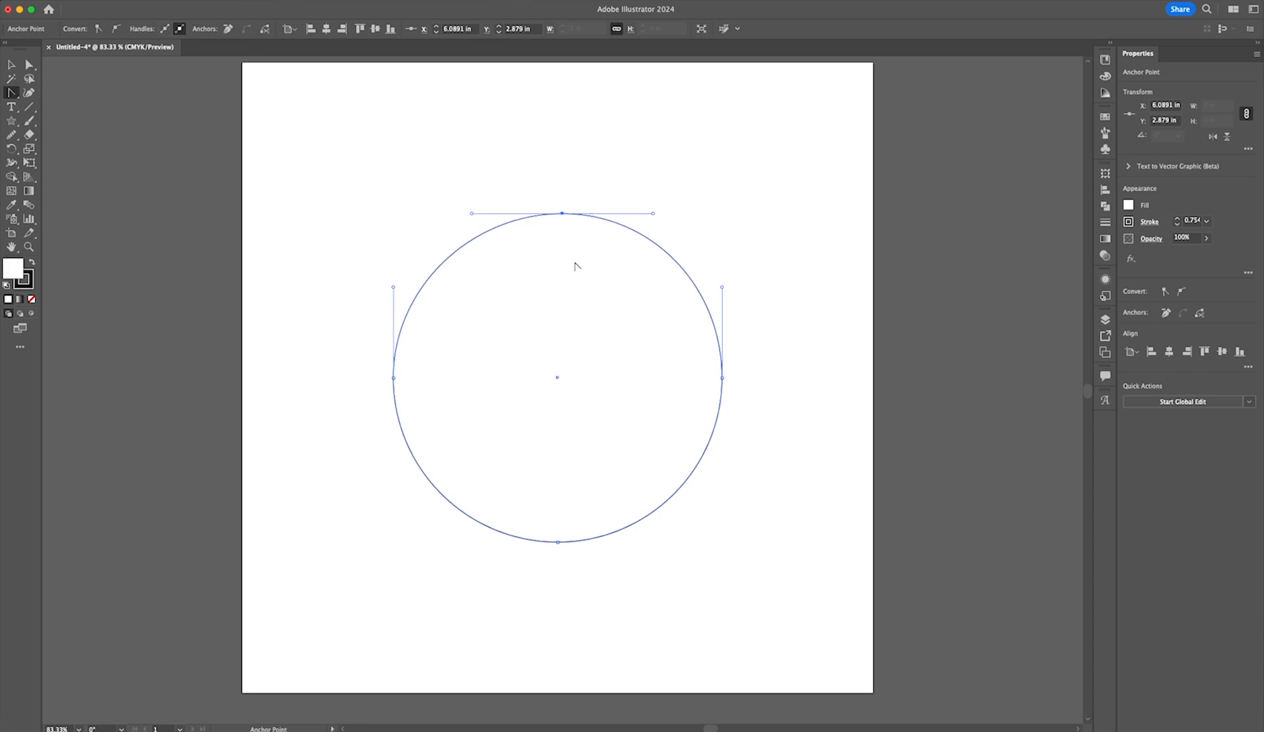
# Convert the circle's top anchor into a sharp corner point
pyautogui.click(562, 214)
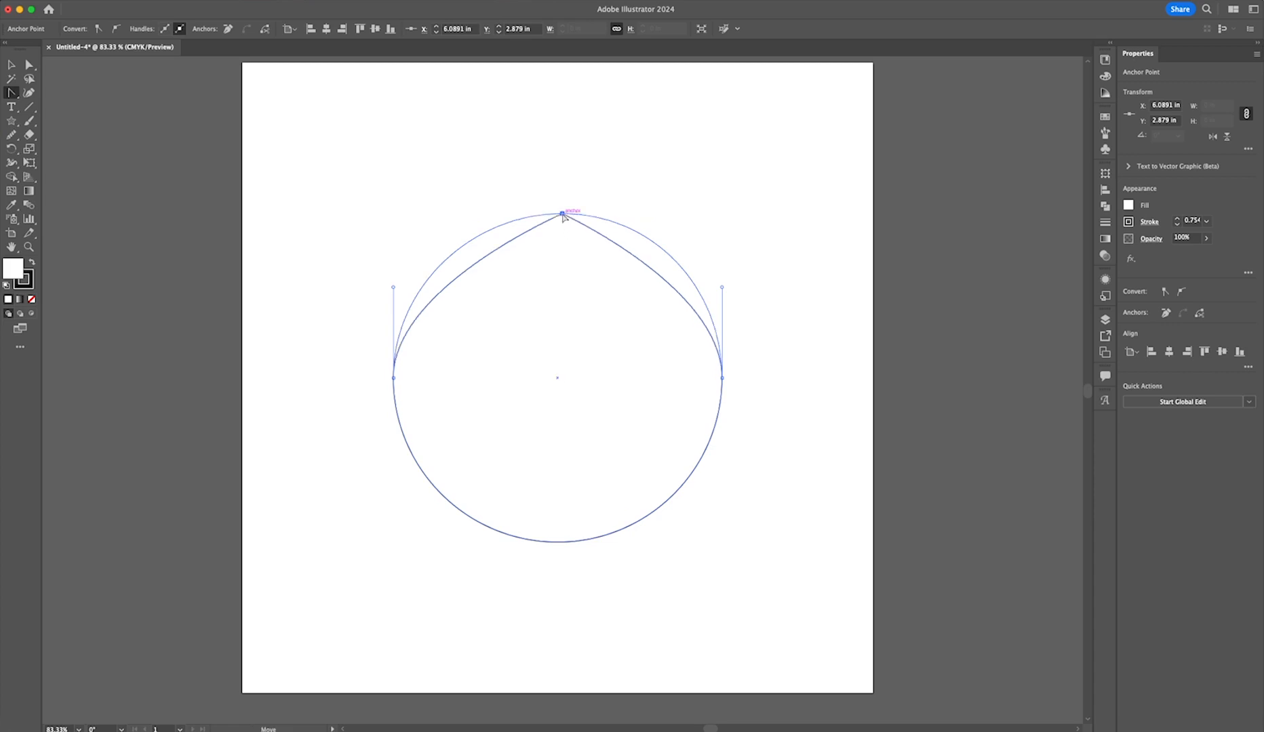
pyautogui.click(562, 213)
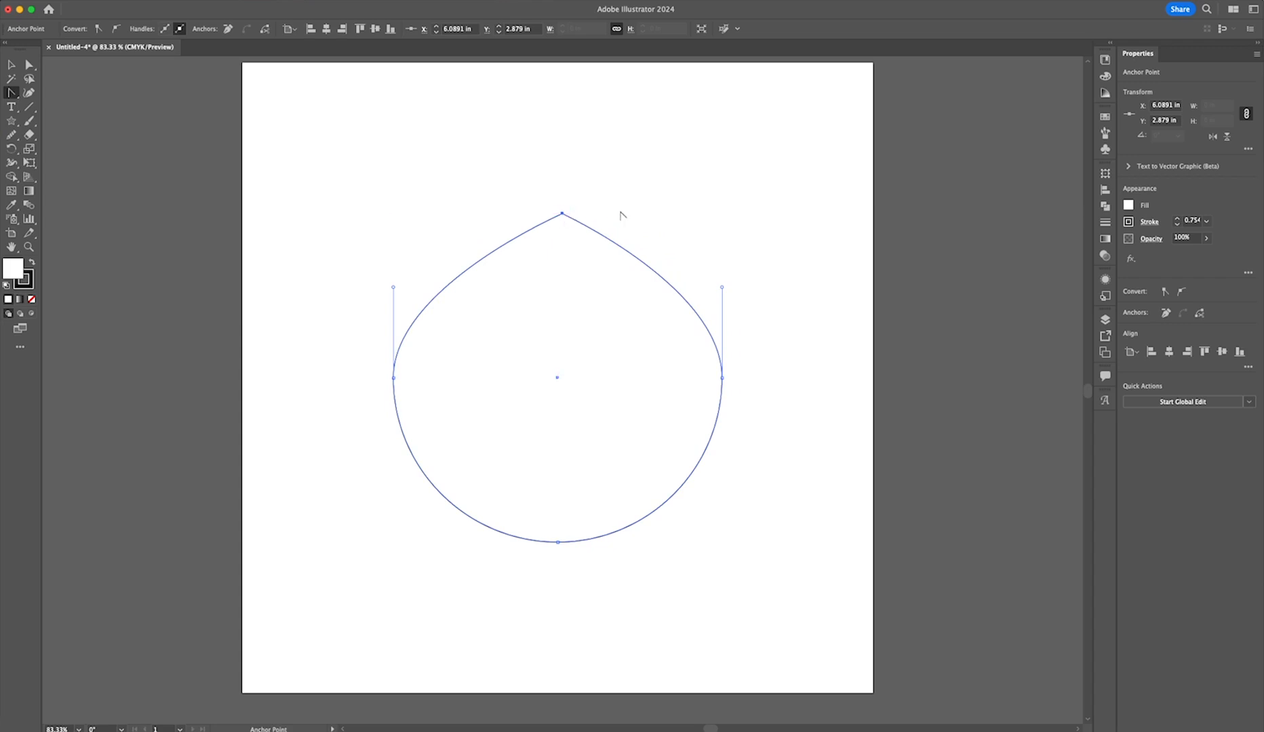
pyautogui.moveTo(563, 218)
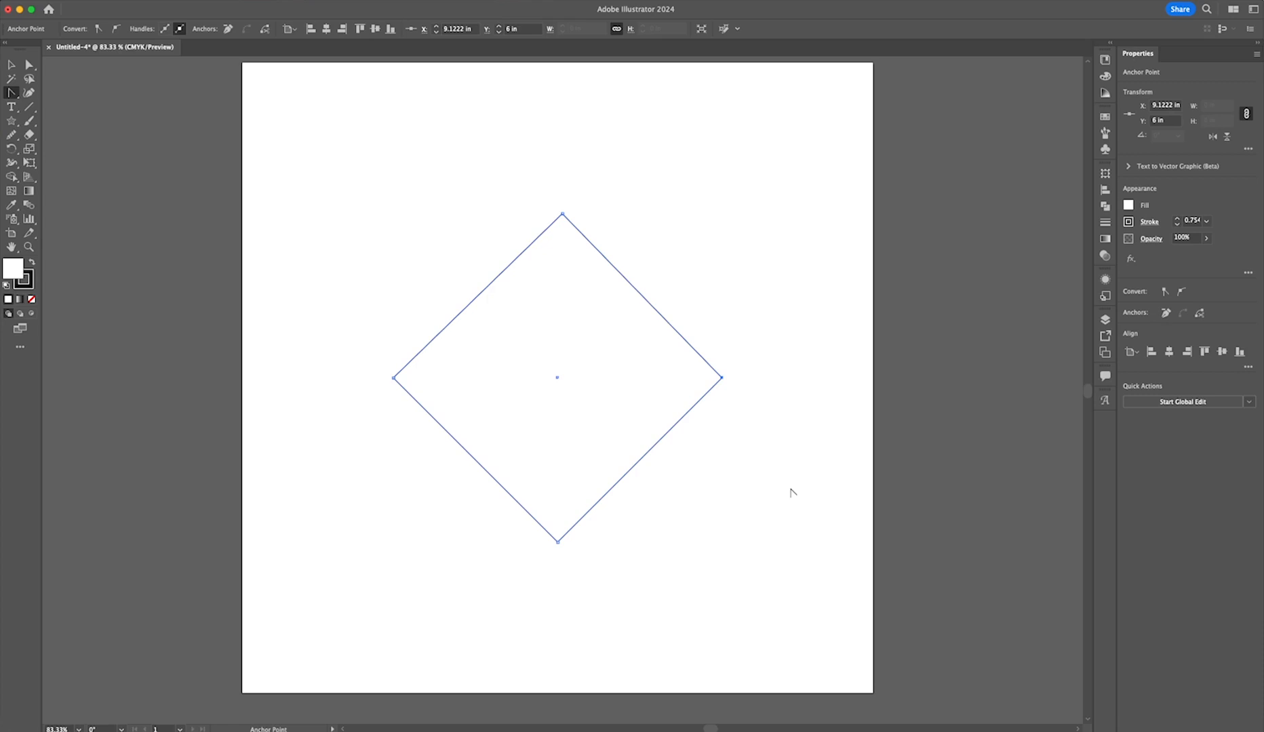
pyautogui.moveTo(722, 377)
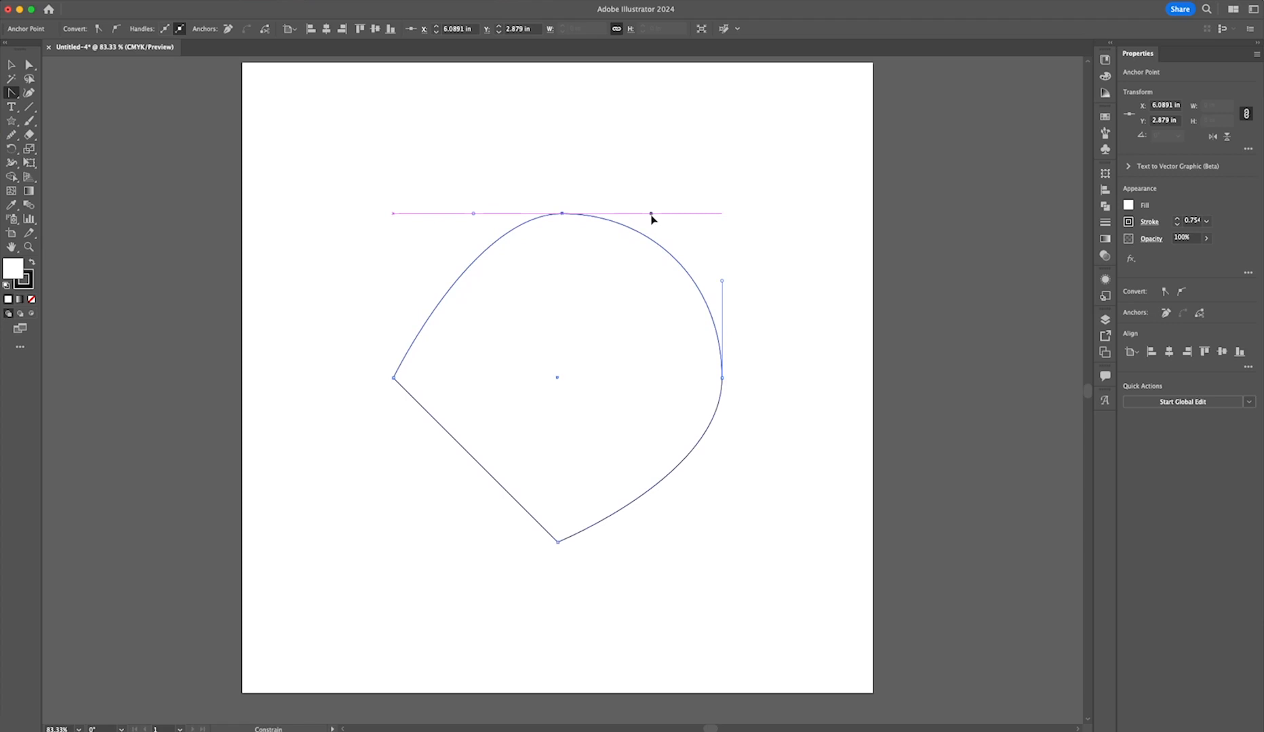
# Convert the corner points back to smooth curves, restoring a round 6.69-inch circle
pyautogui.click(395, 377)
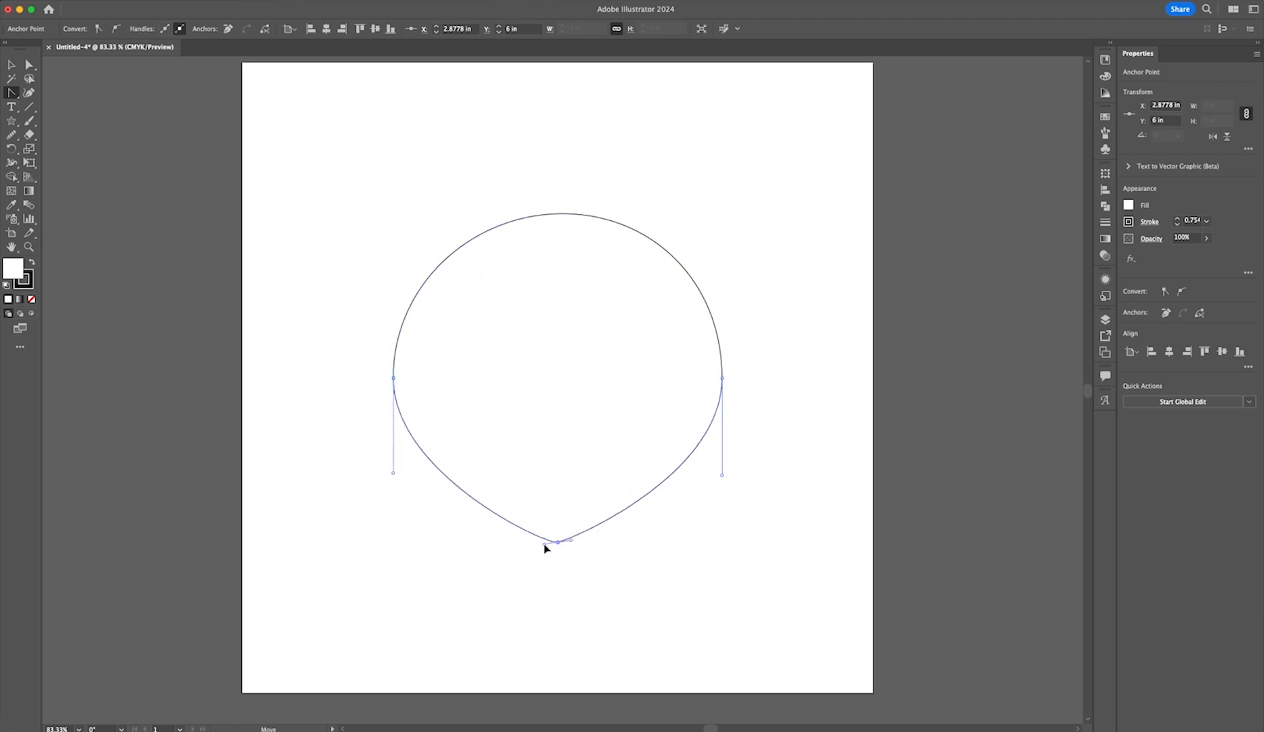
pyautogui.click(557, 540)
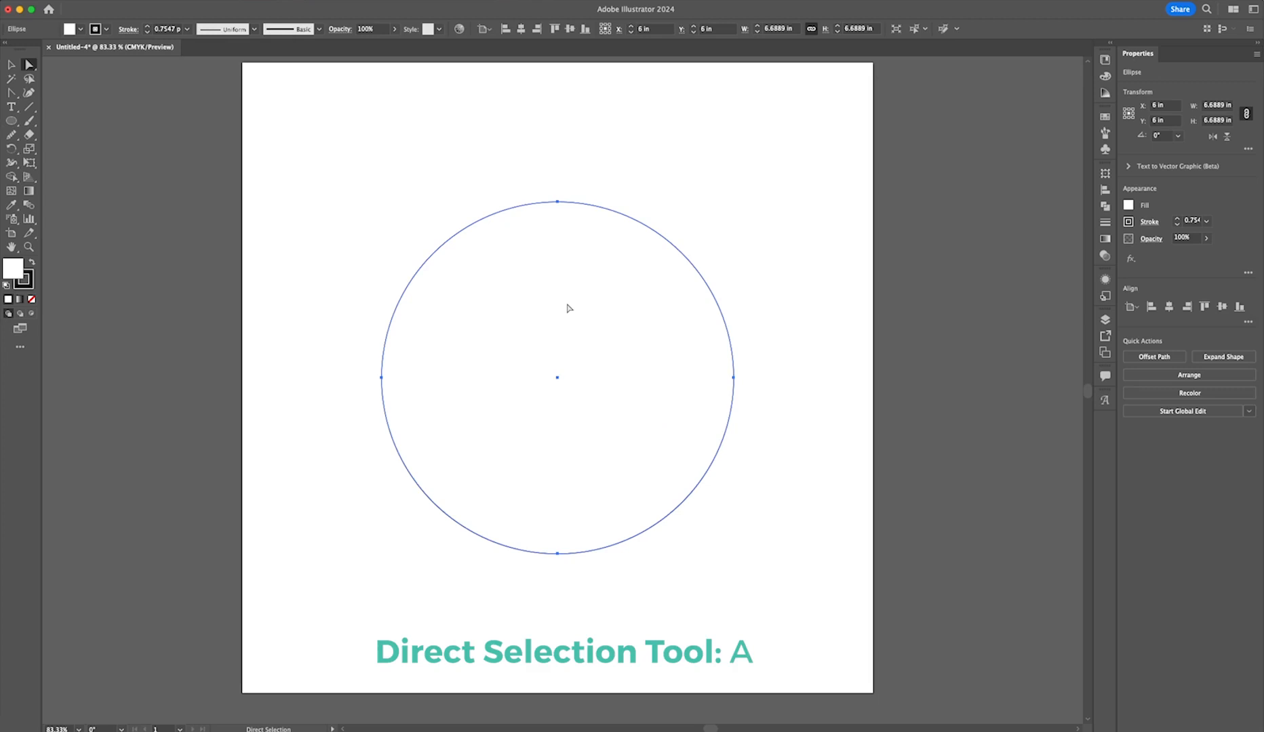
pyautogui.moveTo(556, 249)
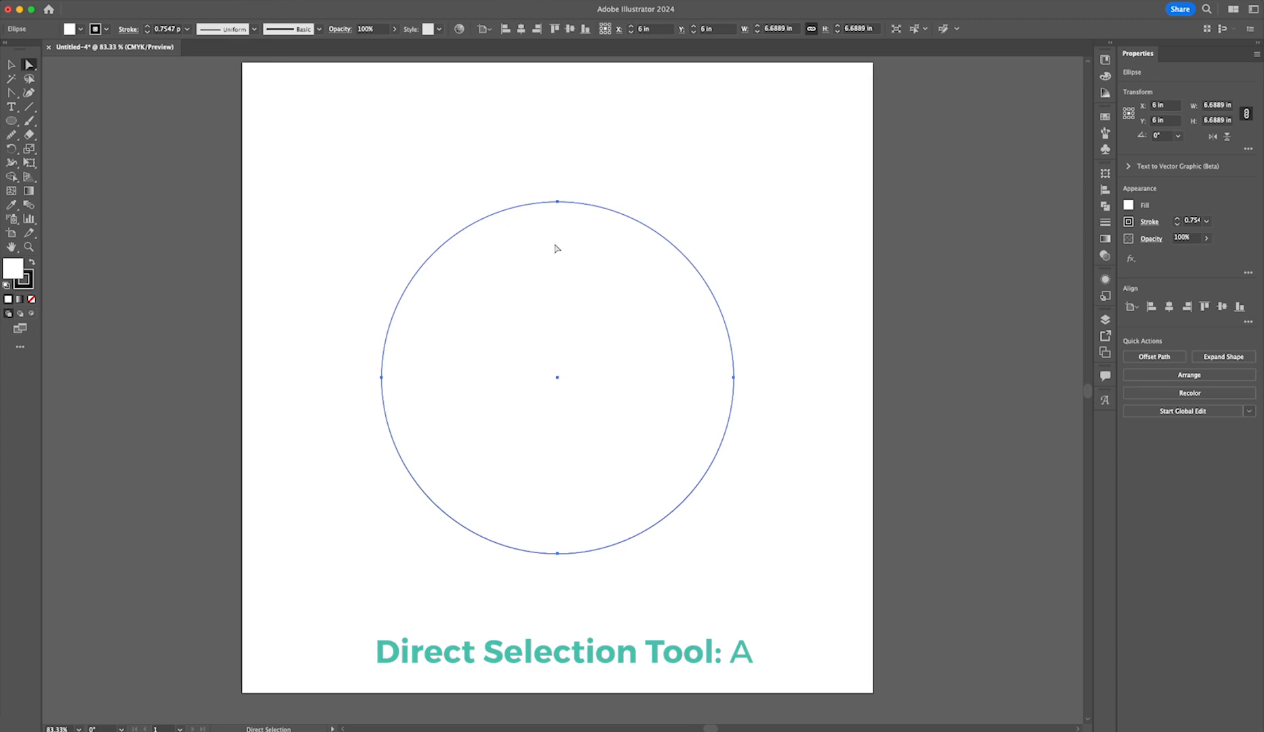
# Drag the top anchor's right handle independently to square off the upper-right curve
pyautogui.click(555, 203)
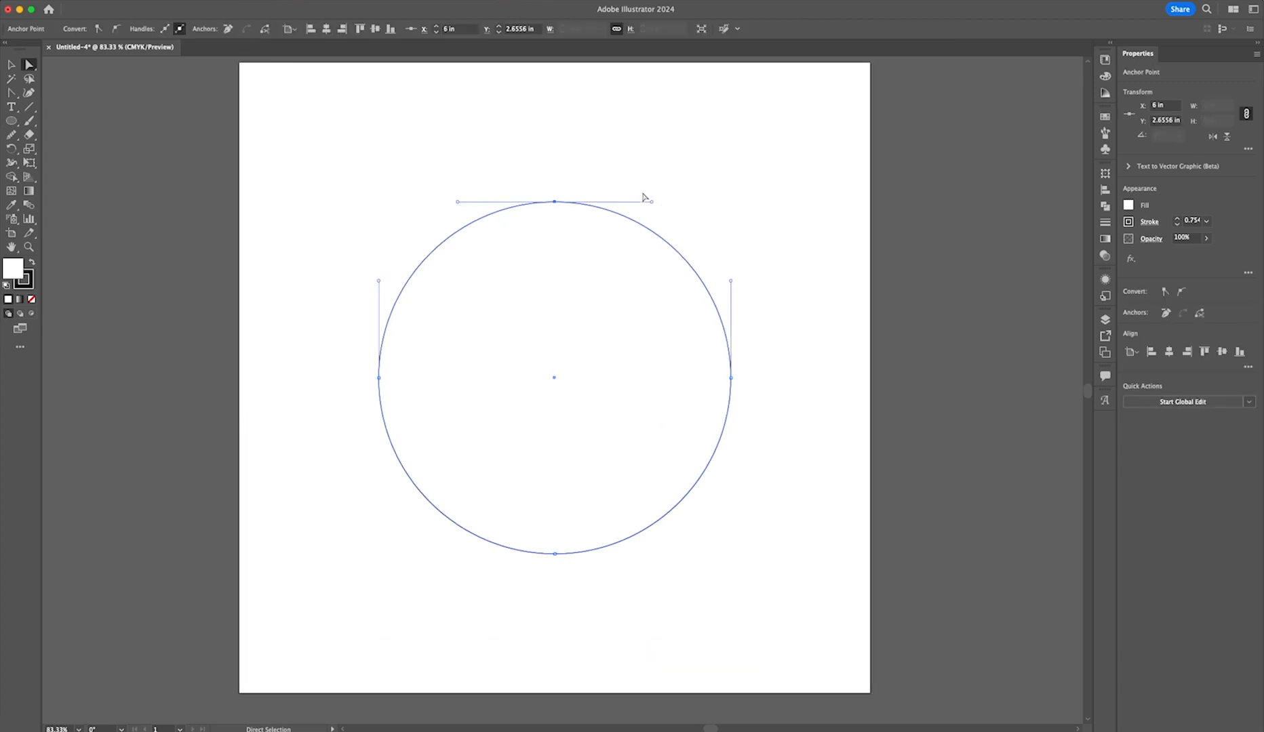
pyautogui.moveTo(659, 218)
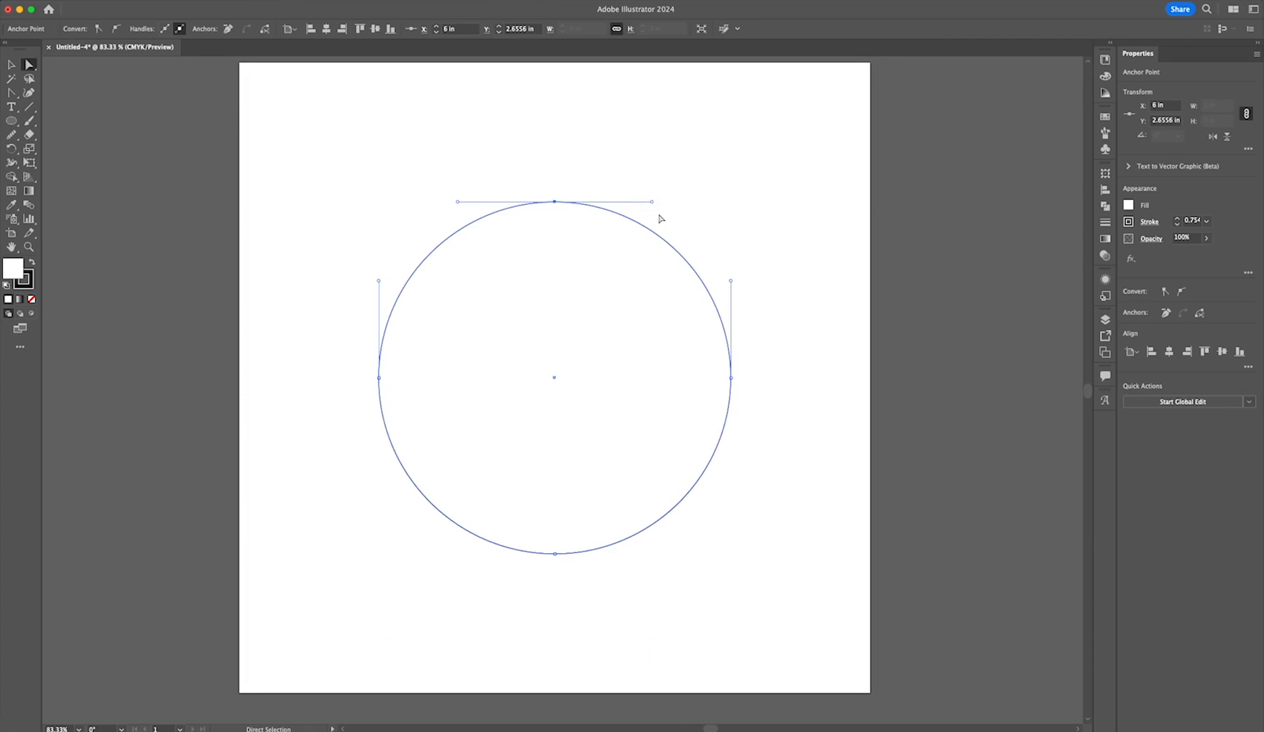
pyautogui.moveTo(652, 206)
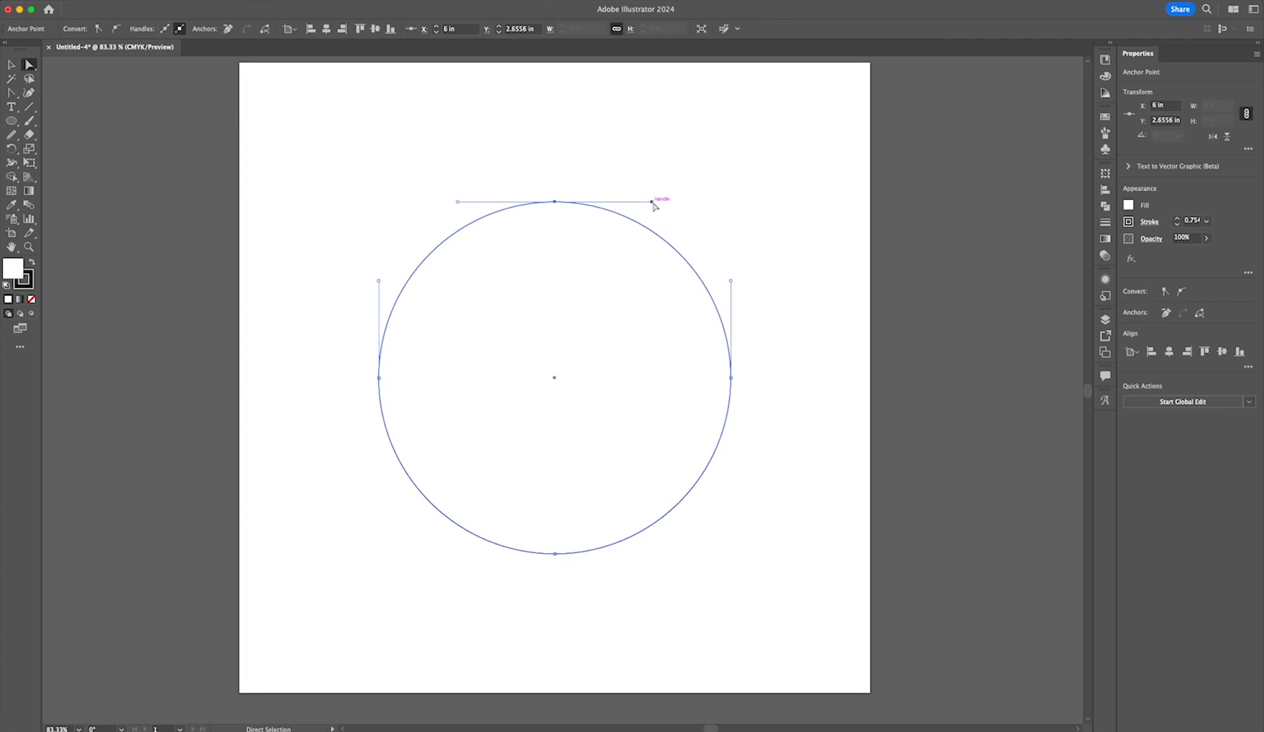
pyautogui.press('shift')
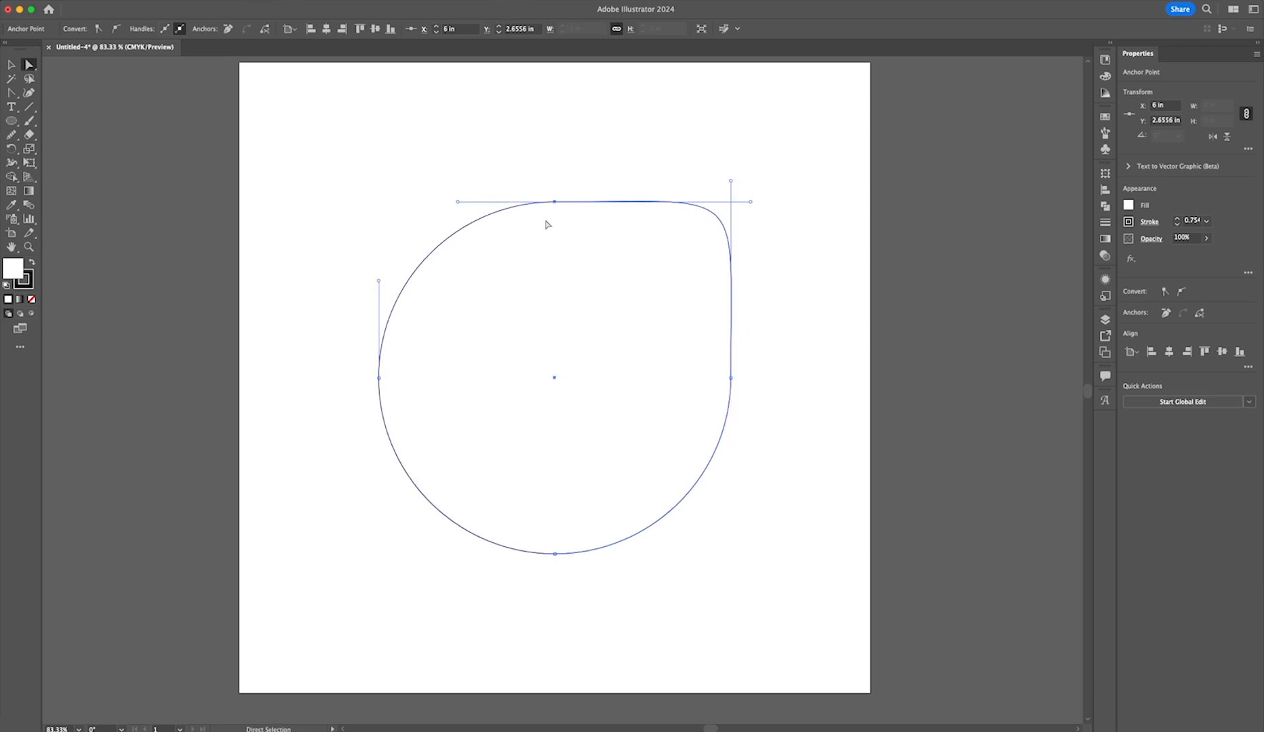
pyautogui.moveTo(758, 212)
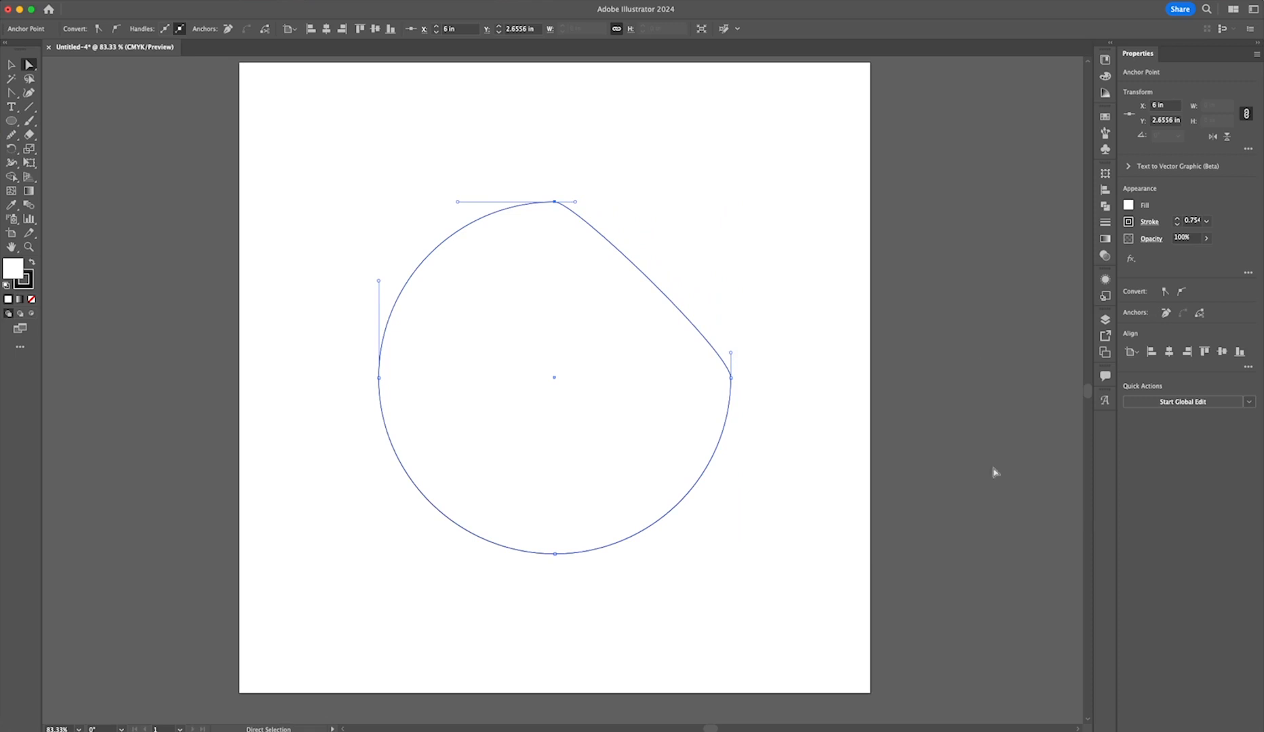
pyautogui.moveTo(458, 207)
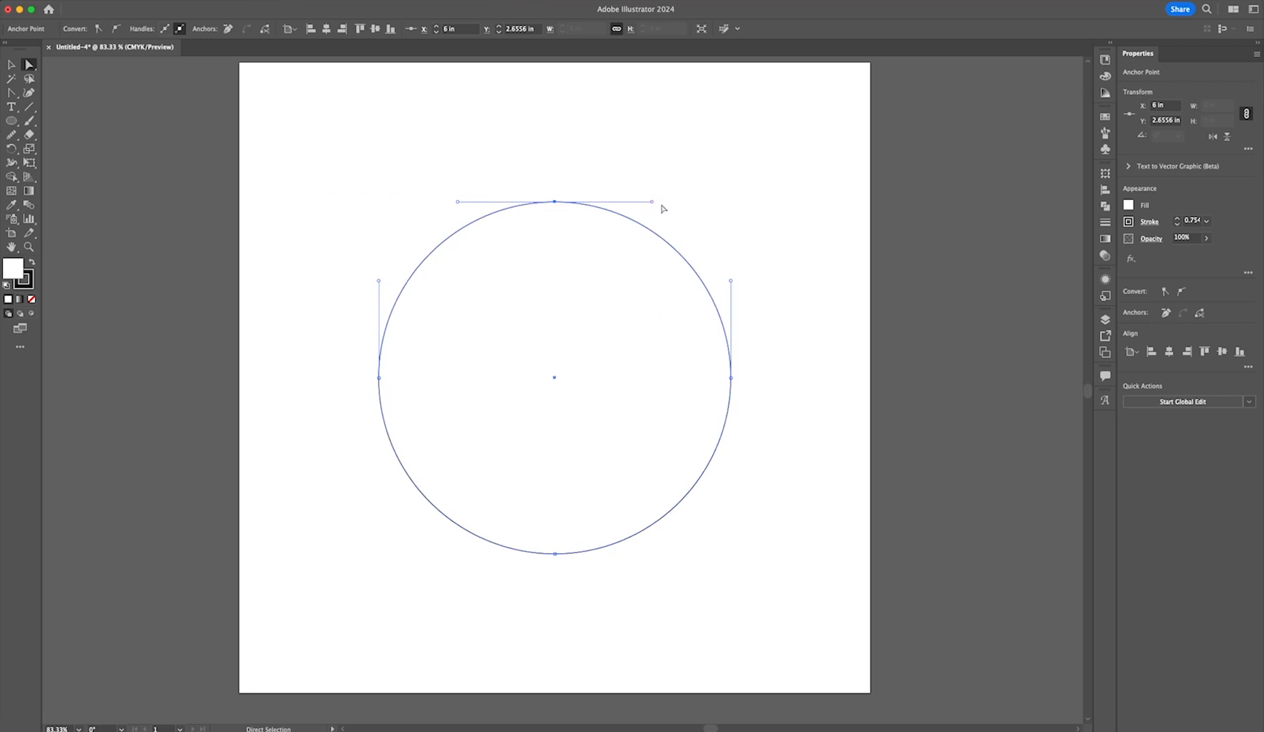
pyautogui.moveTo(653, 204)
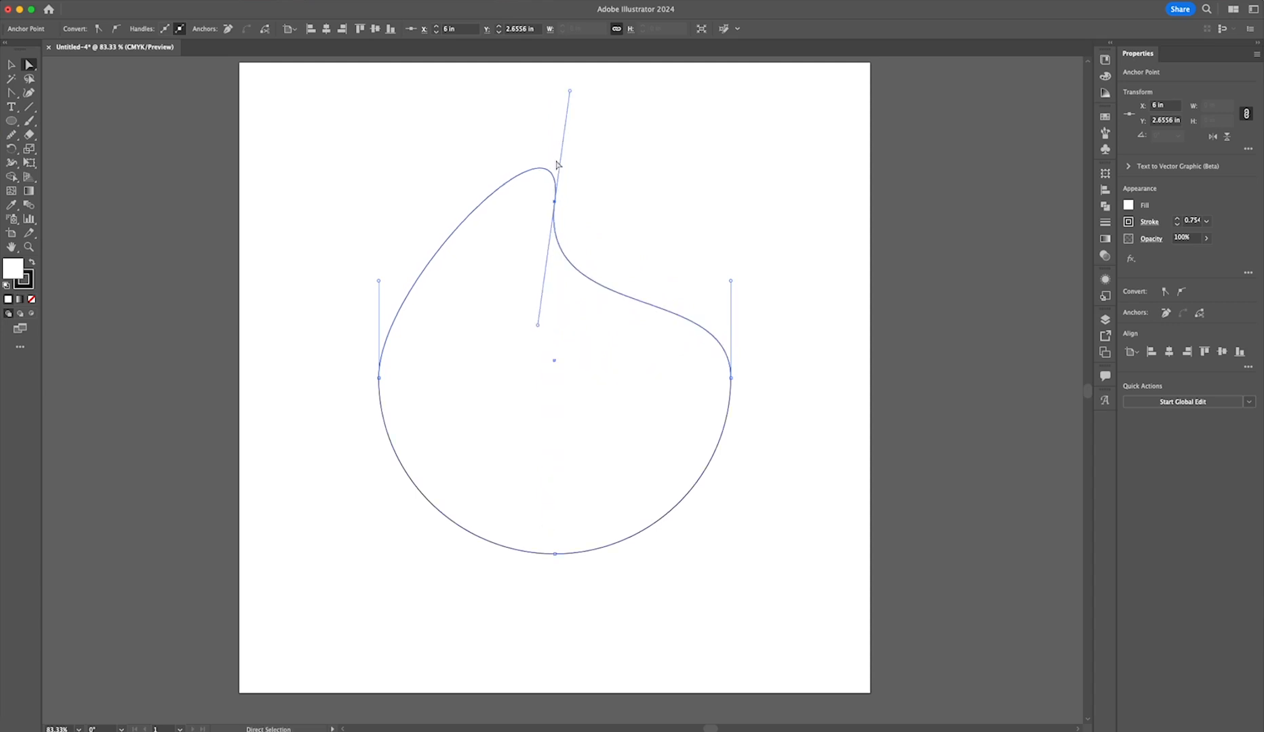
pyautogui.moveTo(543, 322)
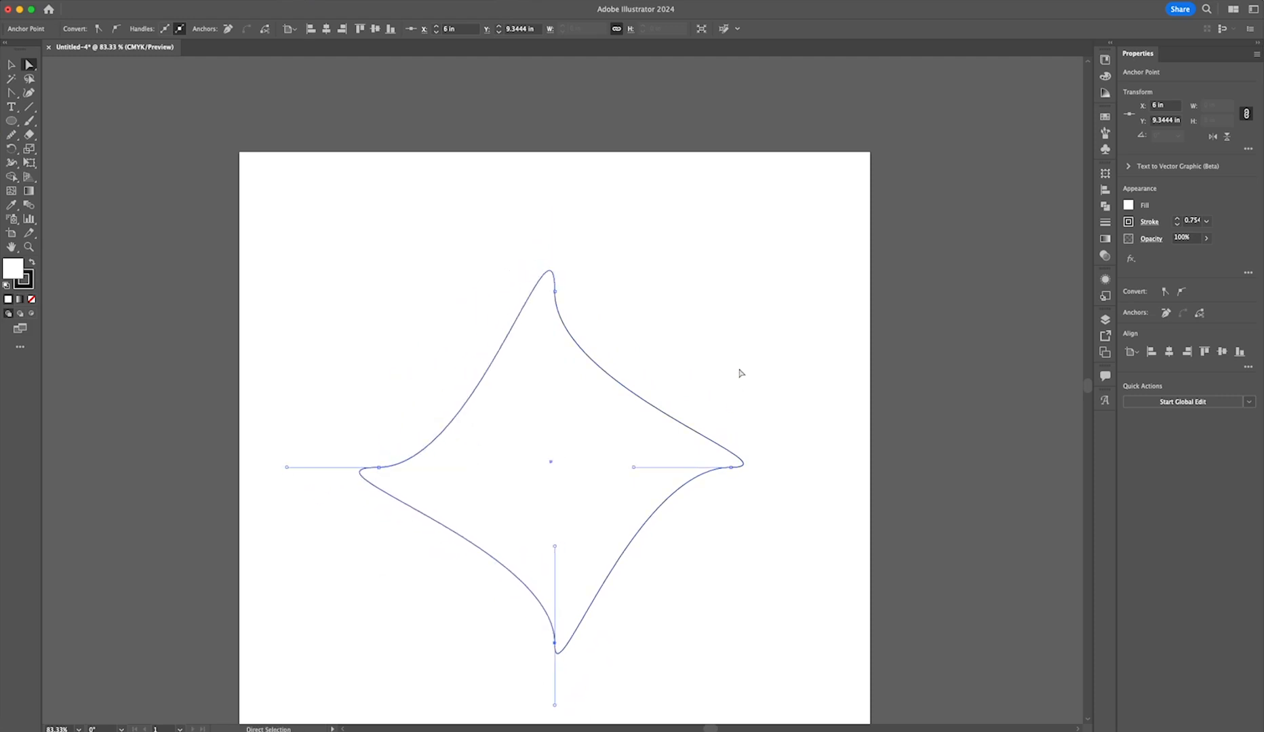
pyautogui.moveTo(636, 472)
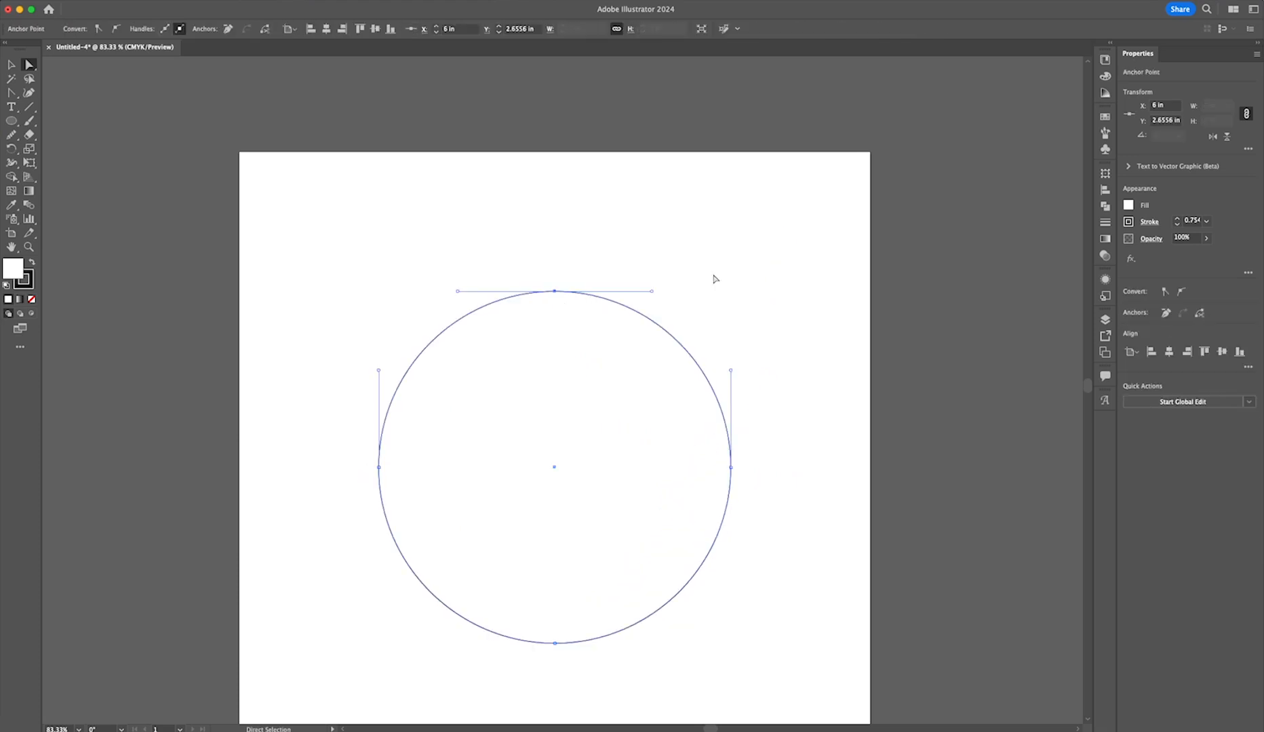
pyautogui.moveTo(622, 349)
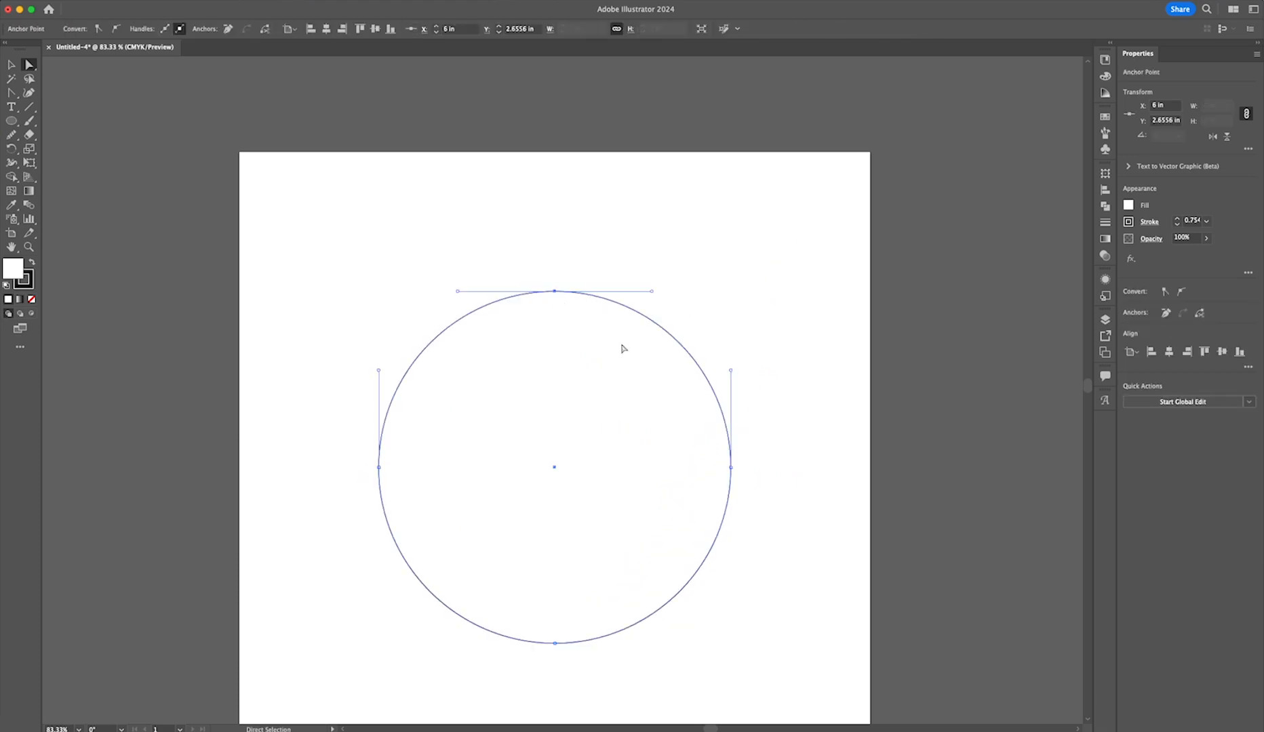
pyautogui.moveTo(554, 297)
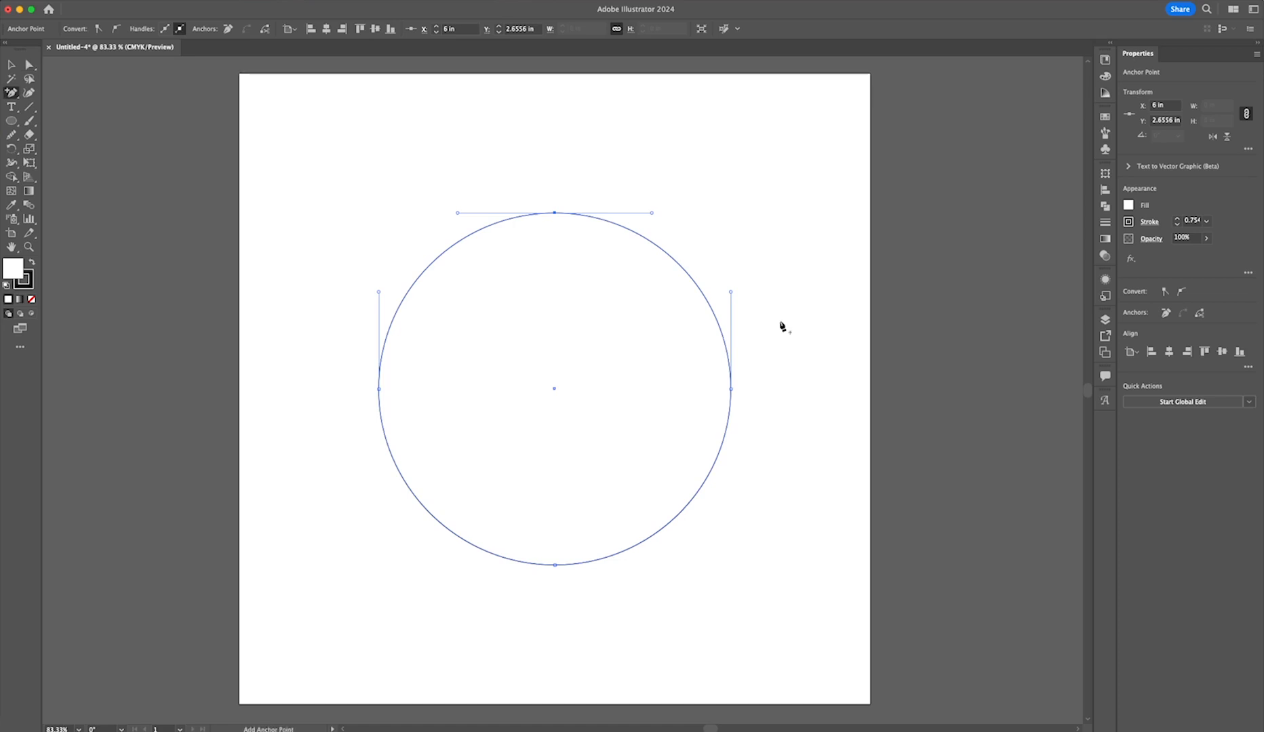
pyautogui.moveTo(680, 265)
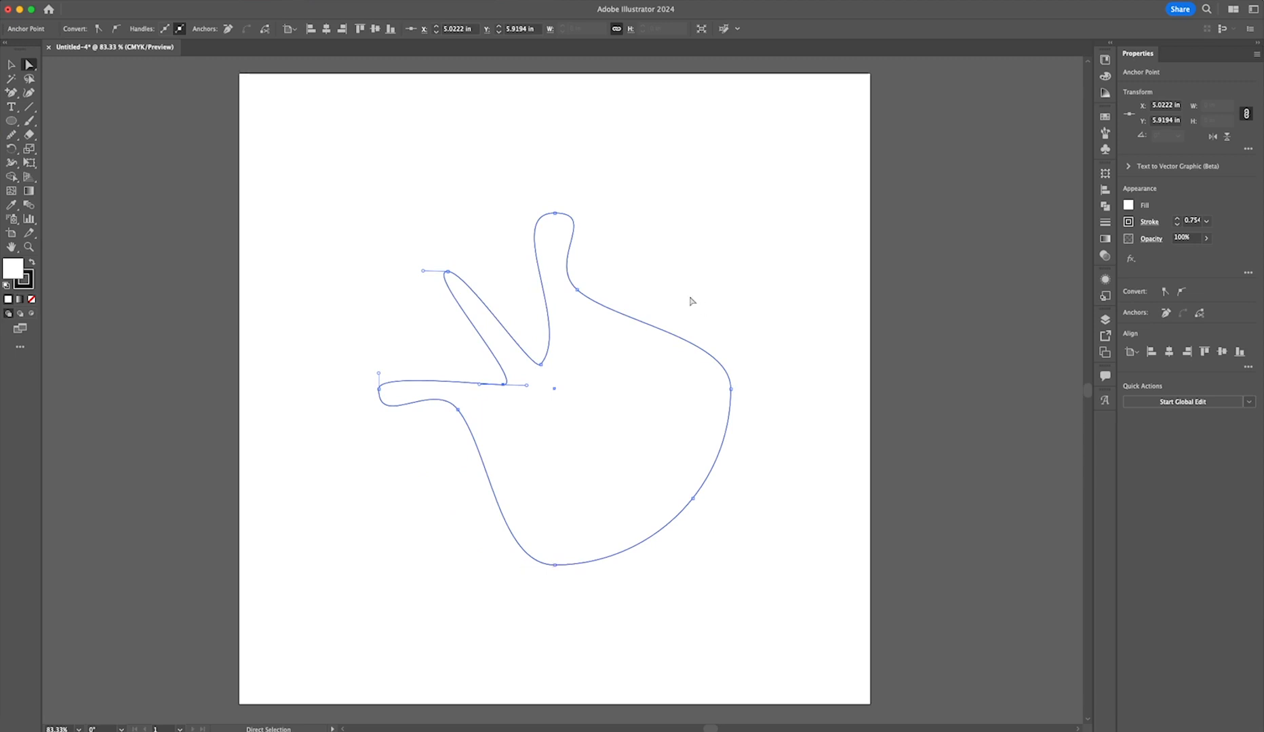
pyautogui.moveTo(400, 232)
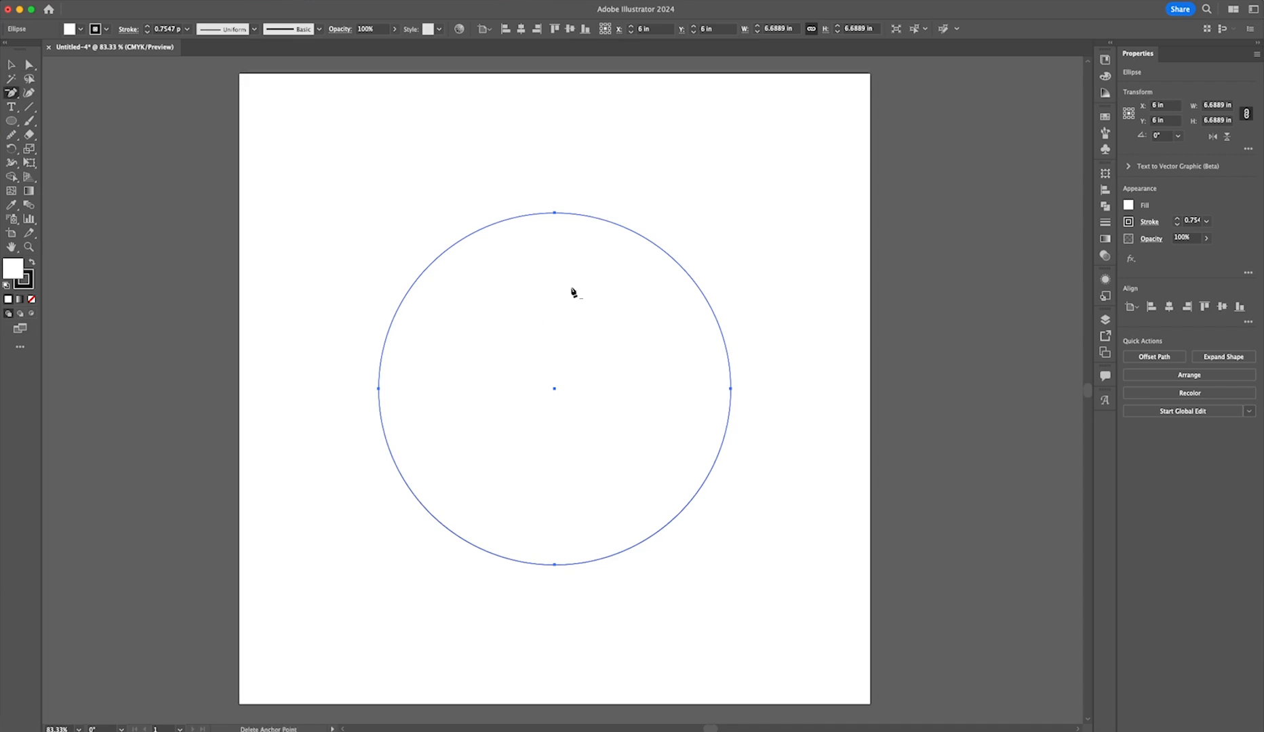
pyautogui.moveTo(556, 215)
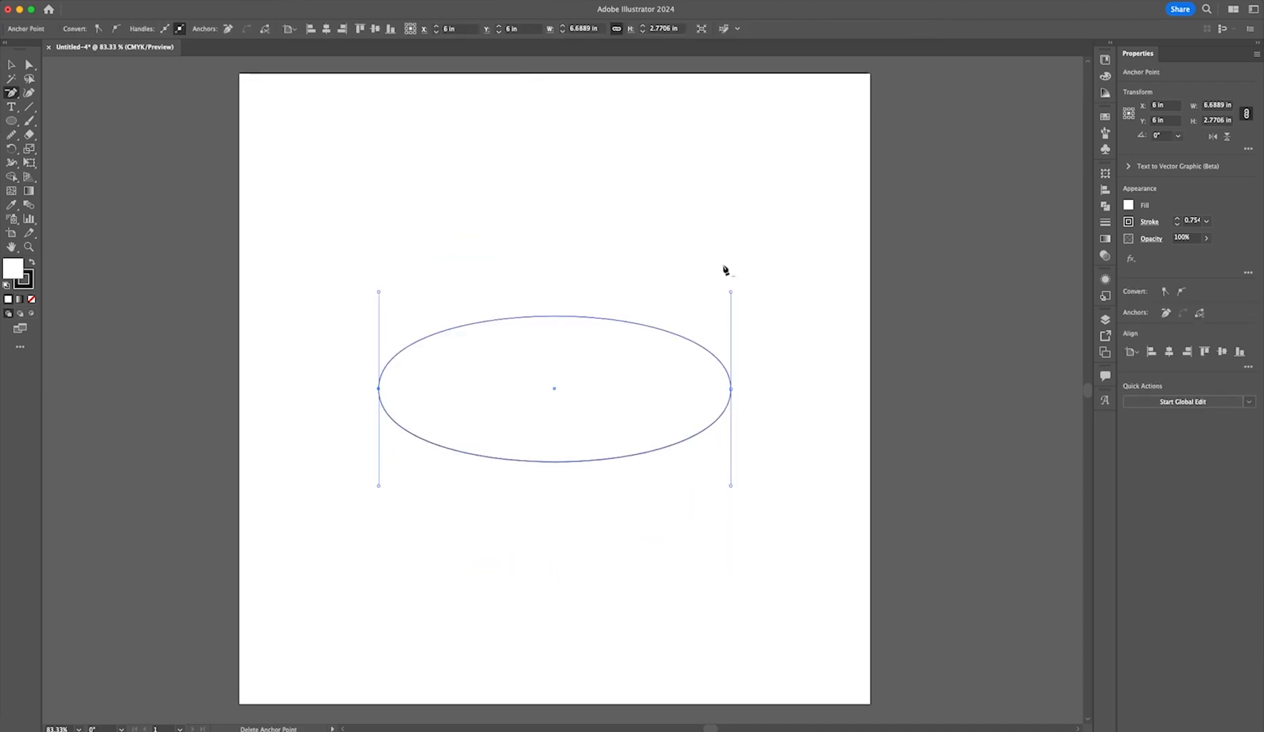
pyautogui.moveTo(656, 494)
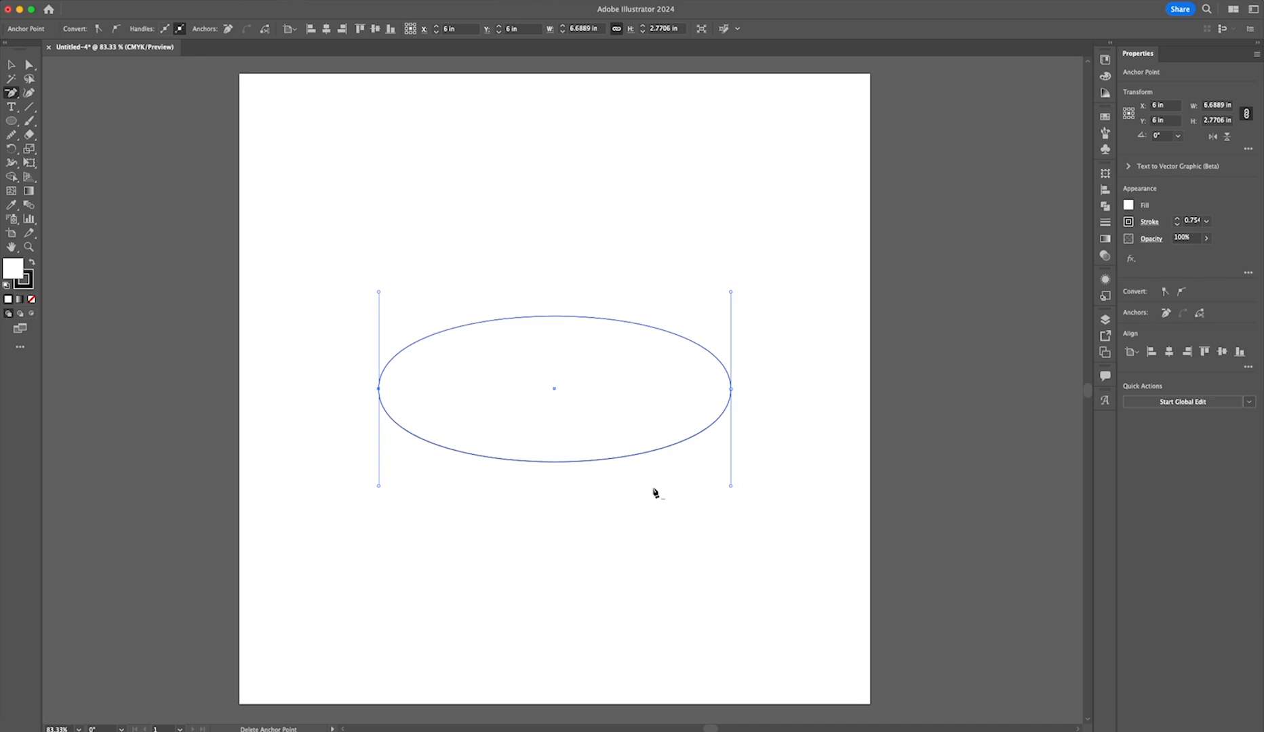